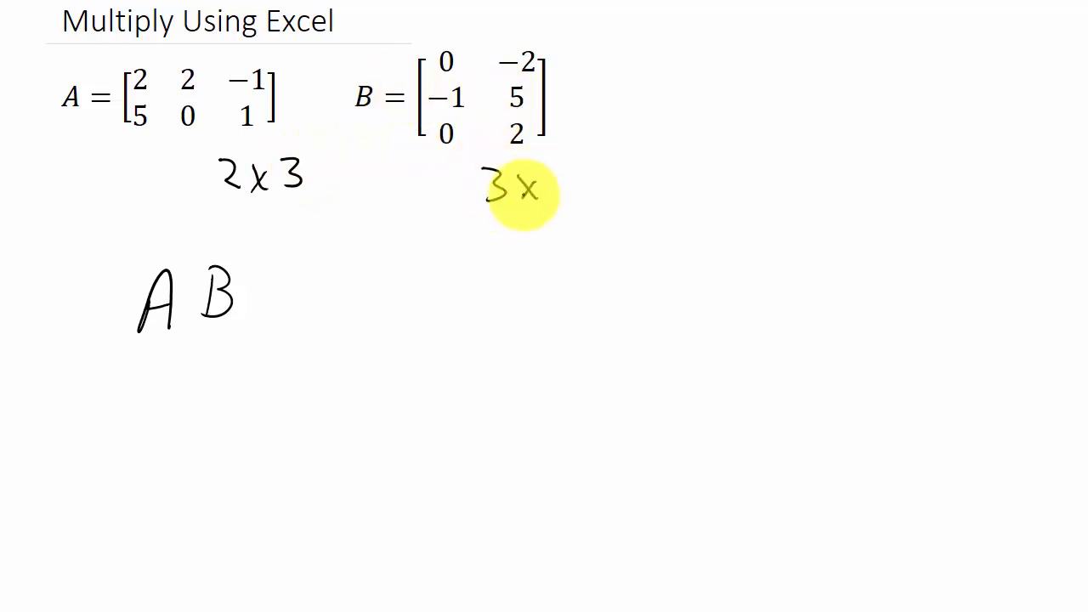
pyautogui.moveTo(527, 136)
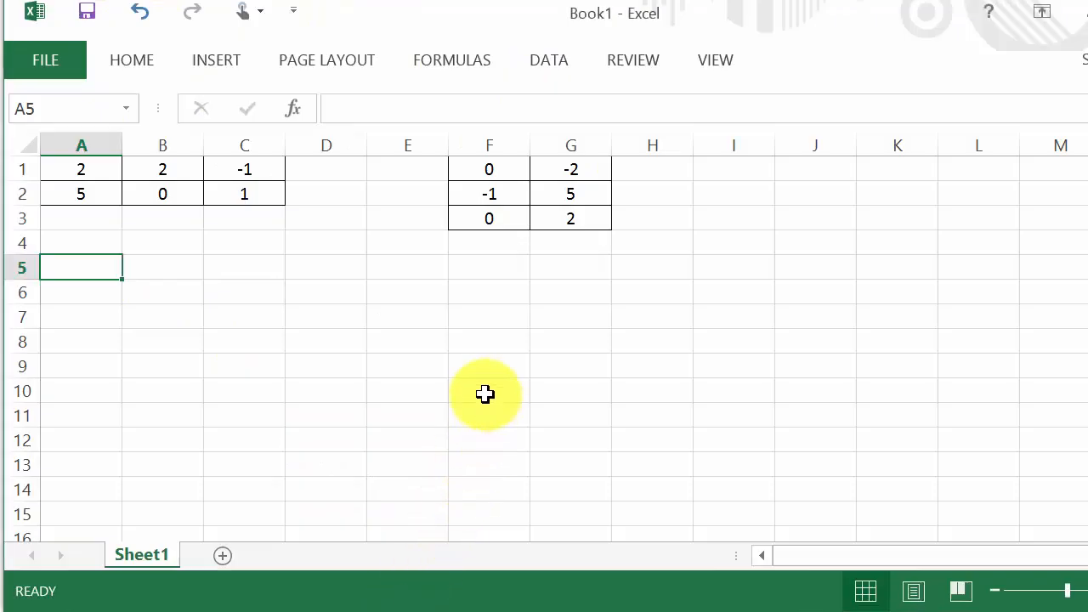
pyautogui.moveTo(185, 194)
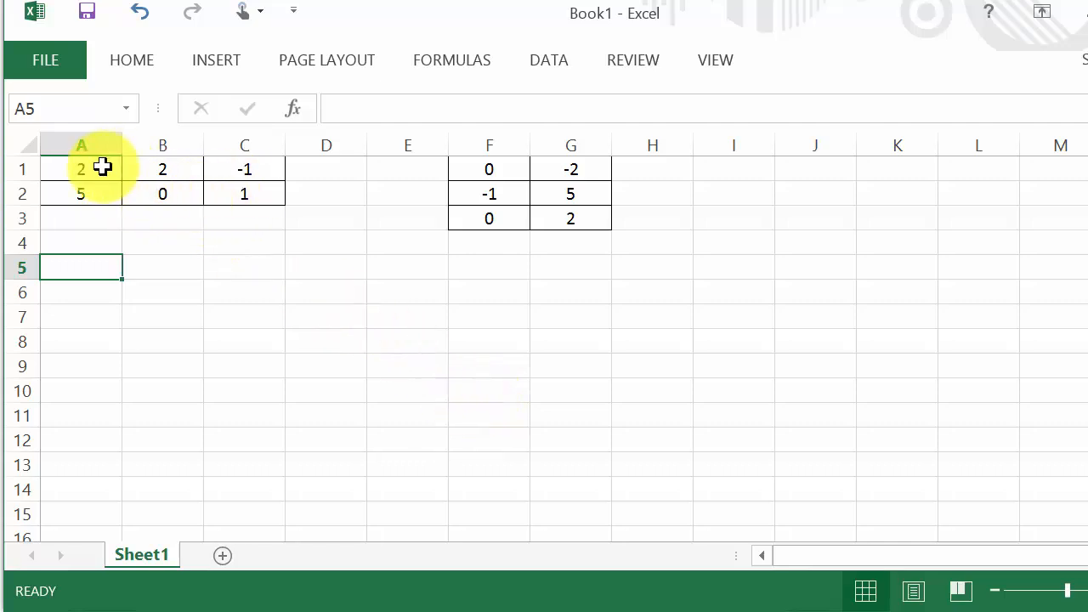
pyautogui.moveTo(245, 188)
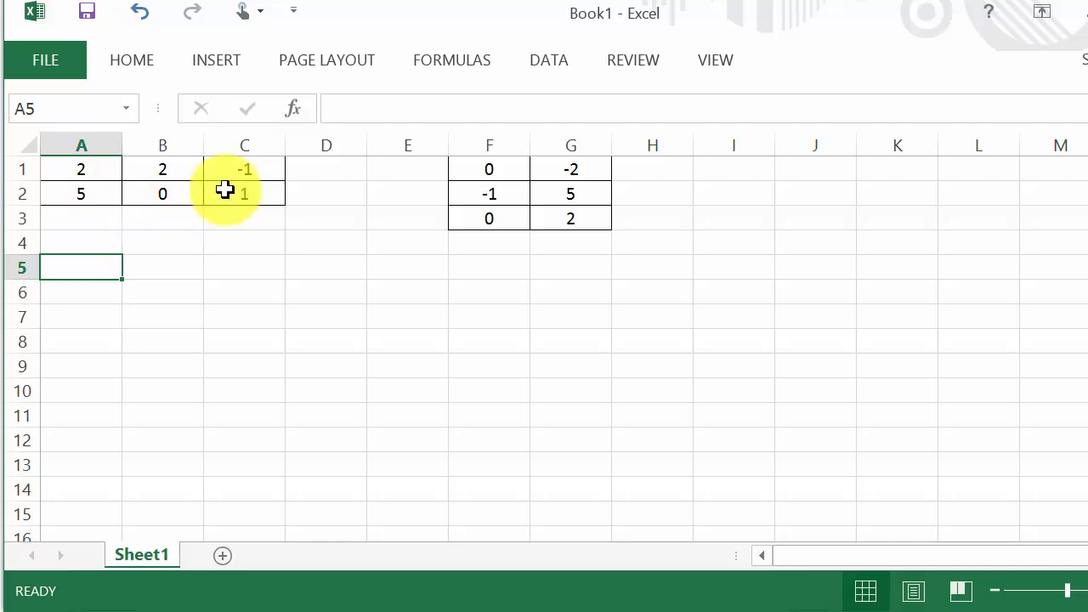
pyautogui.moveTo(221, 179)
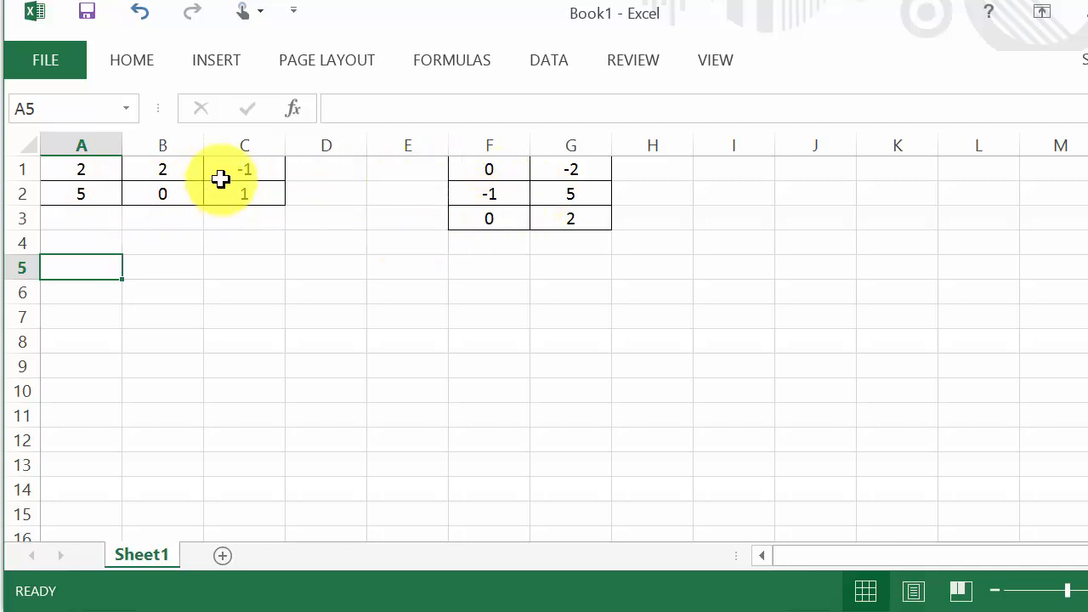
pyautogui.moveTo(510, 200)
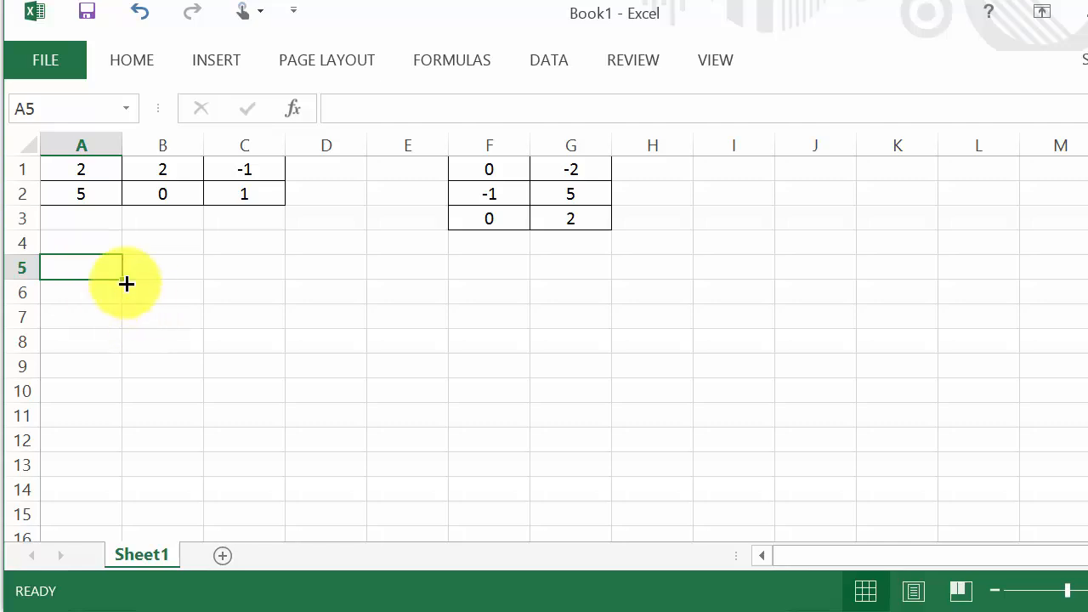
pyautogui.moveTo(93, 269)
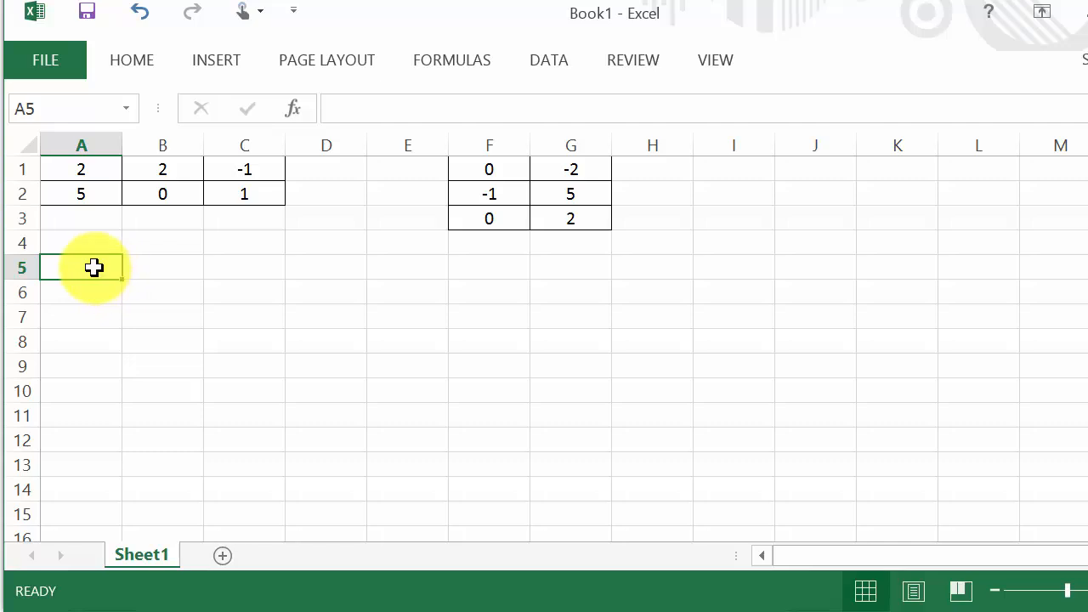
# - Select the empty 2x2 block A5:B6 as the output range for the product AB
pyautogui.moveTo(94, 267); pyautogui.dragTo(139, 293)
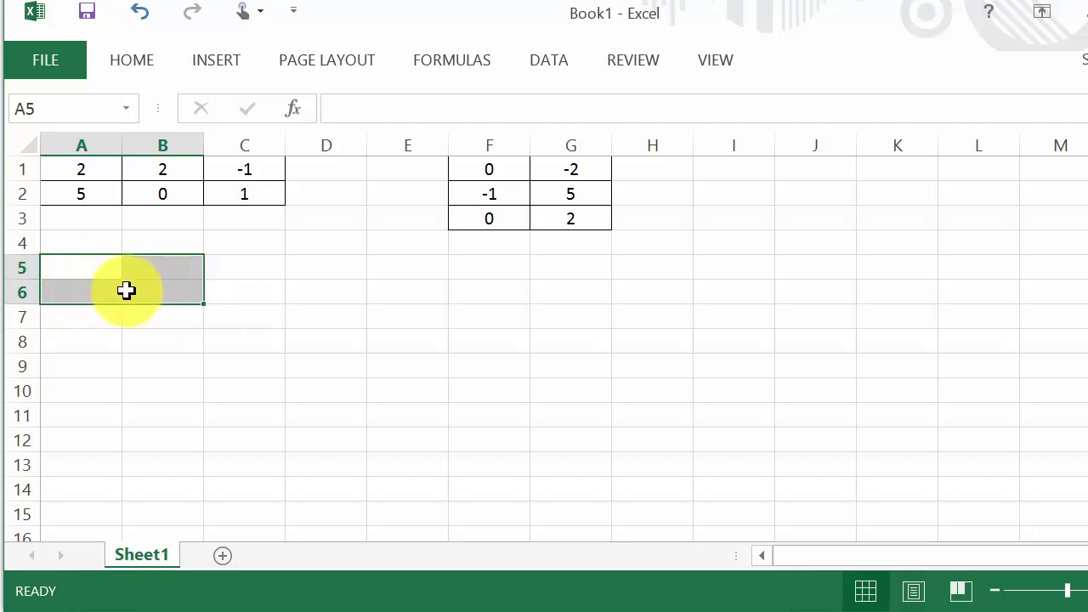
pyautogui.moveTo(161, 200)
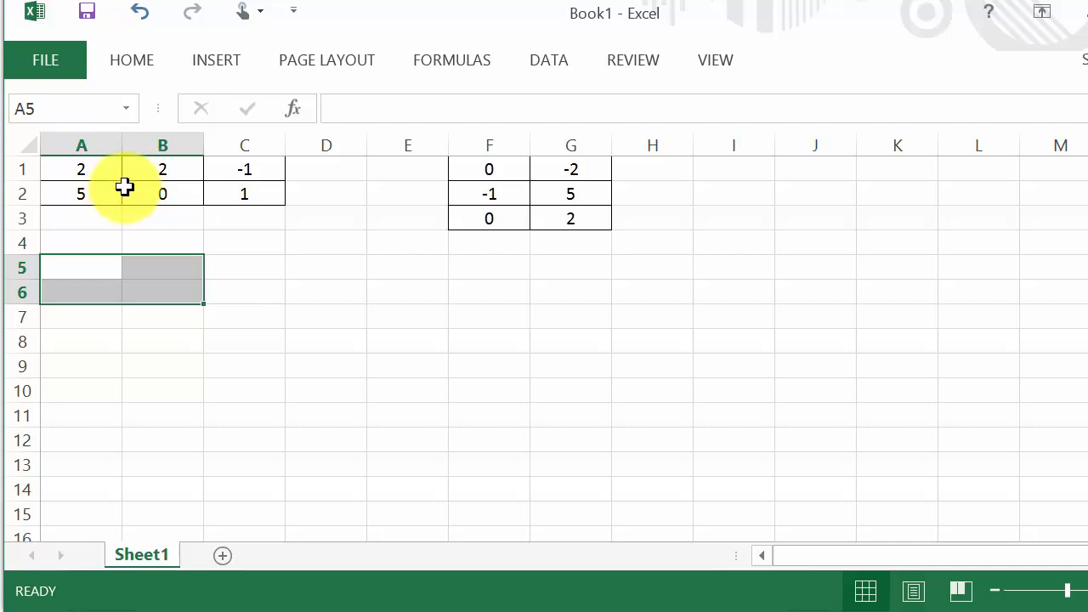
pyautogui.moveTo(177, 197)
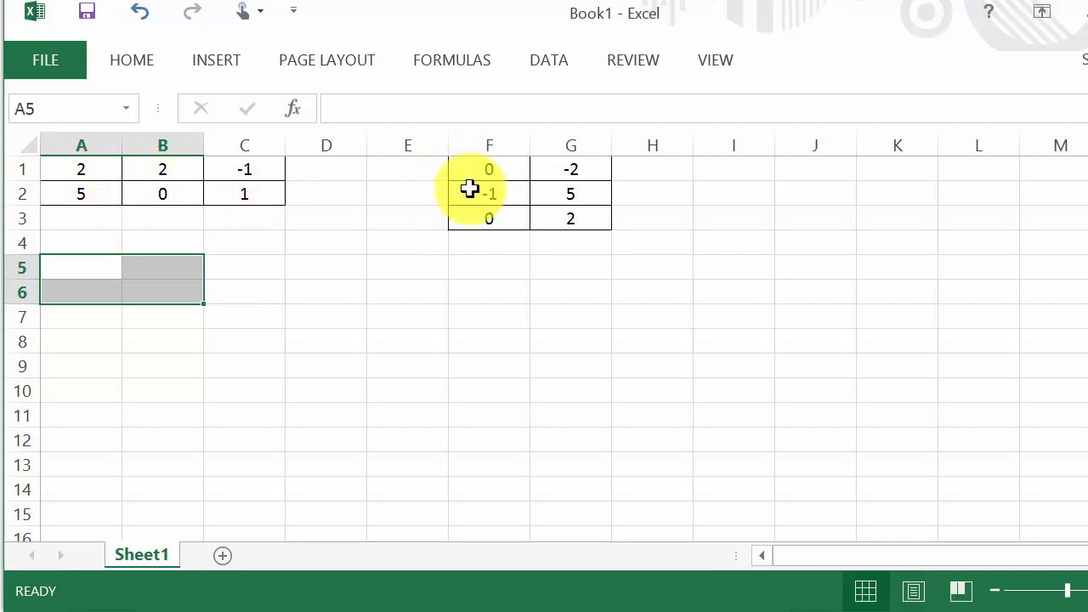
pyautogui.moveTo(483, 214)
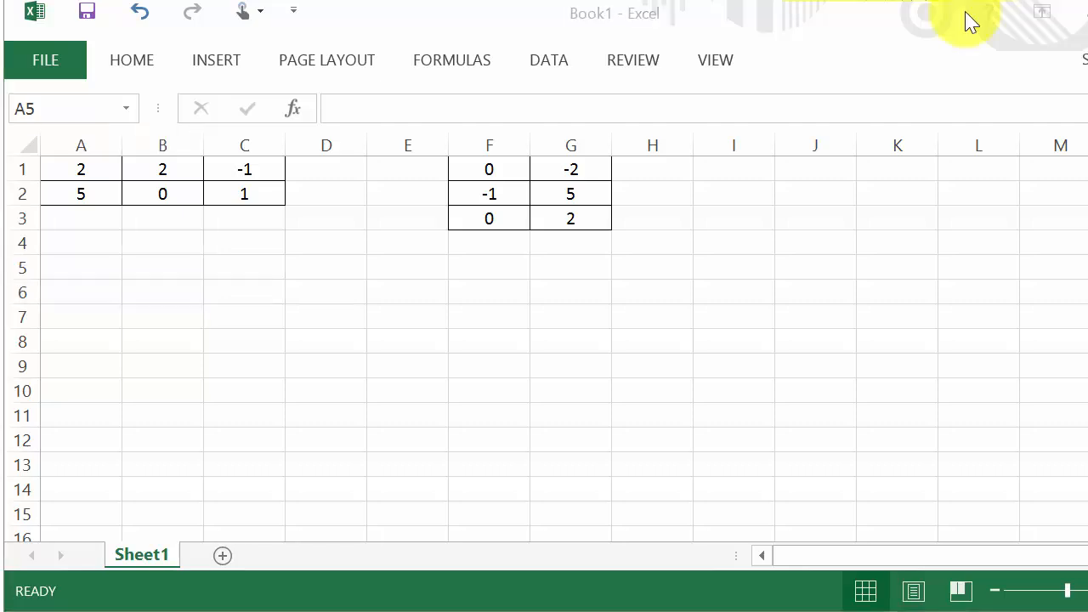
pyautogui.moveTo(450, 201)
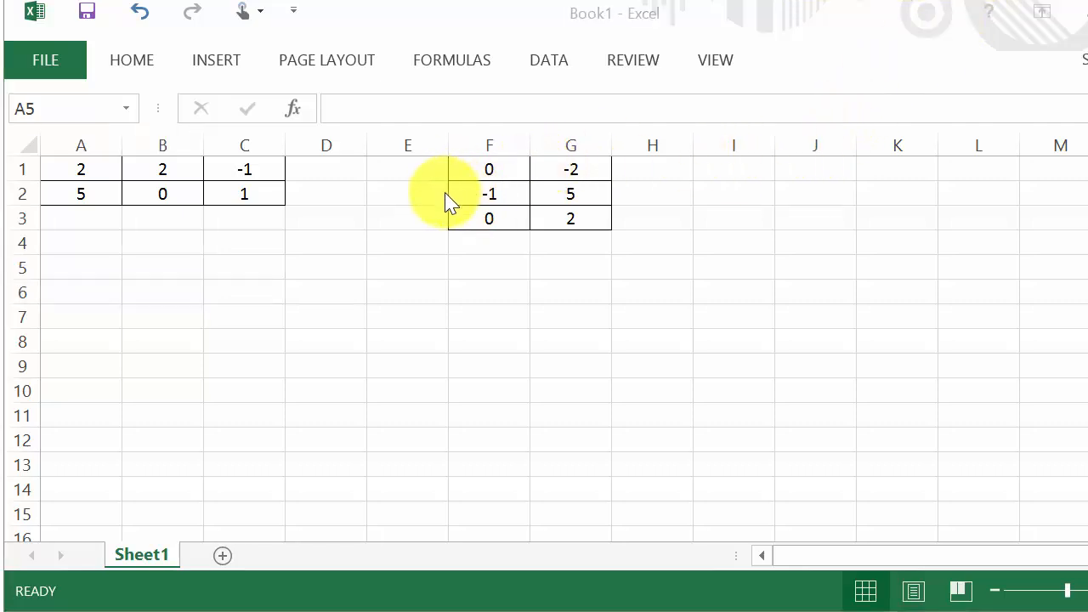
pyautogui.moveTo(82, 269)
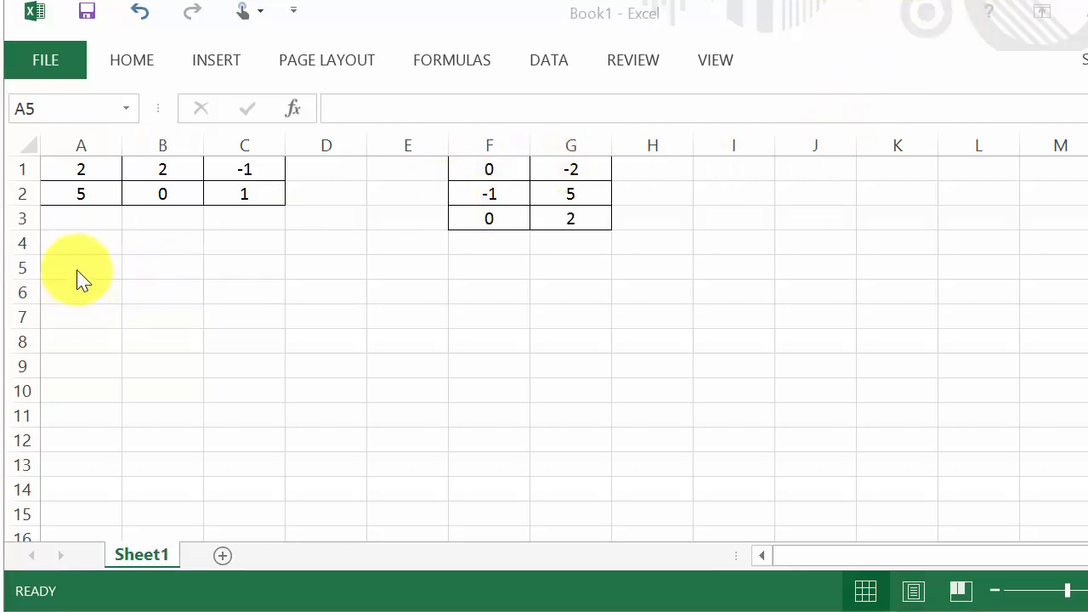
pyautogui.moveTo(82, 268); pyautogui.dragTo(163, 293)
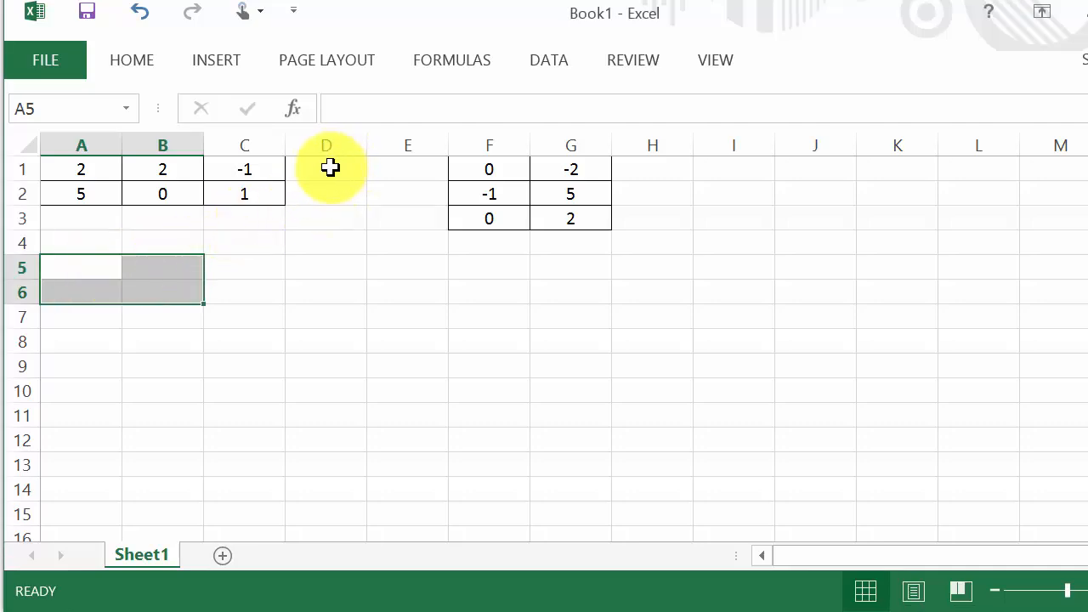
pyautogui.moveTo(297, 123)
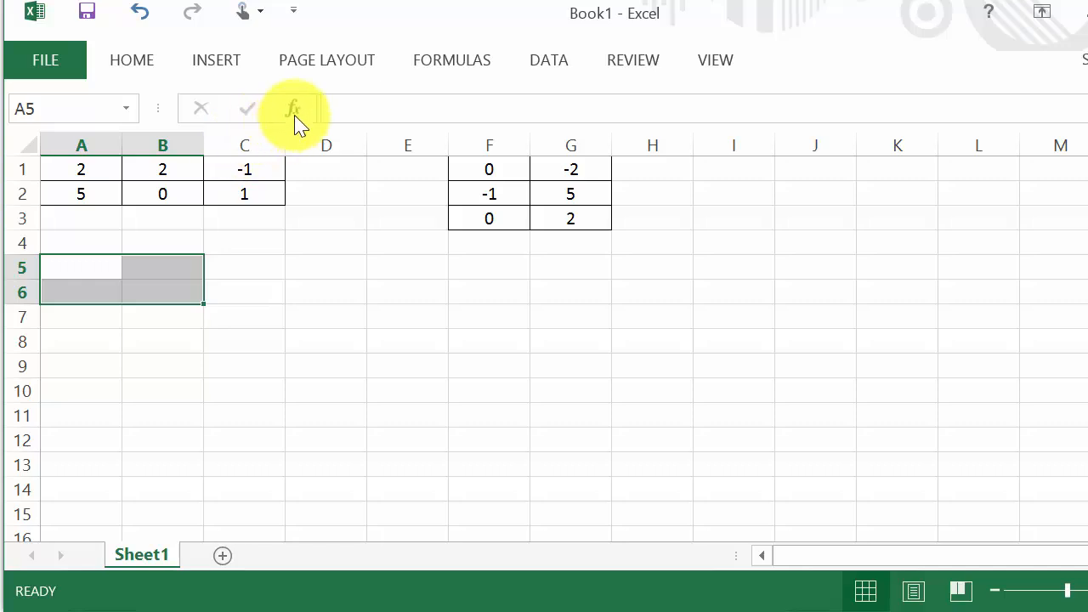
pyautogui.moveTo(292, 108)
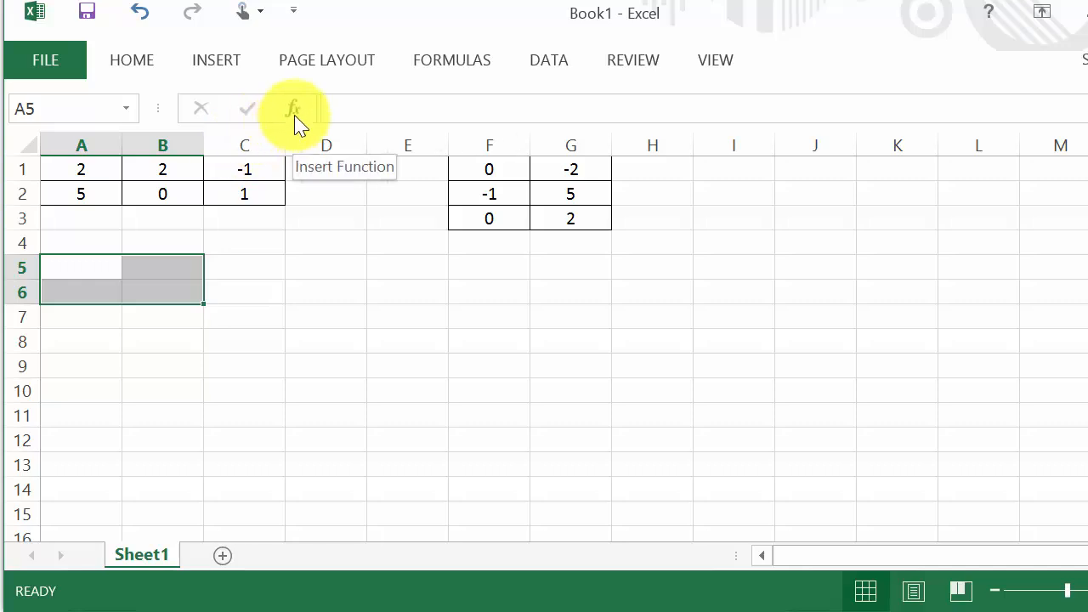
pyautogui.moveTo(377, 108)
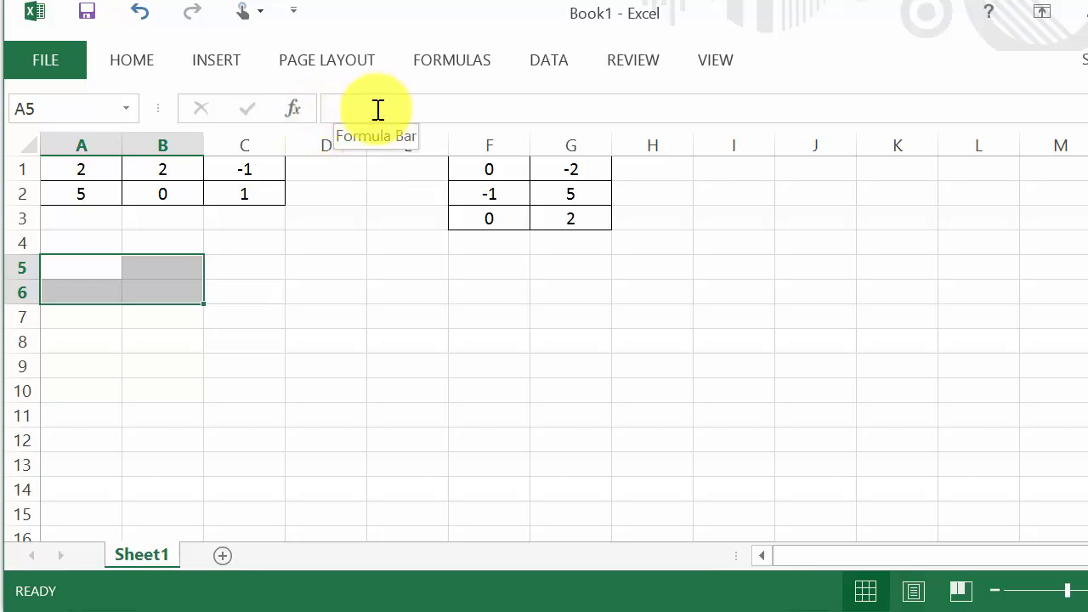
pyautogui.moveTo(365, 104)
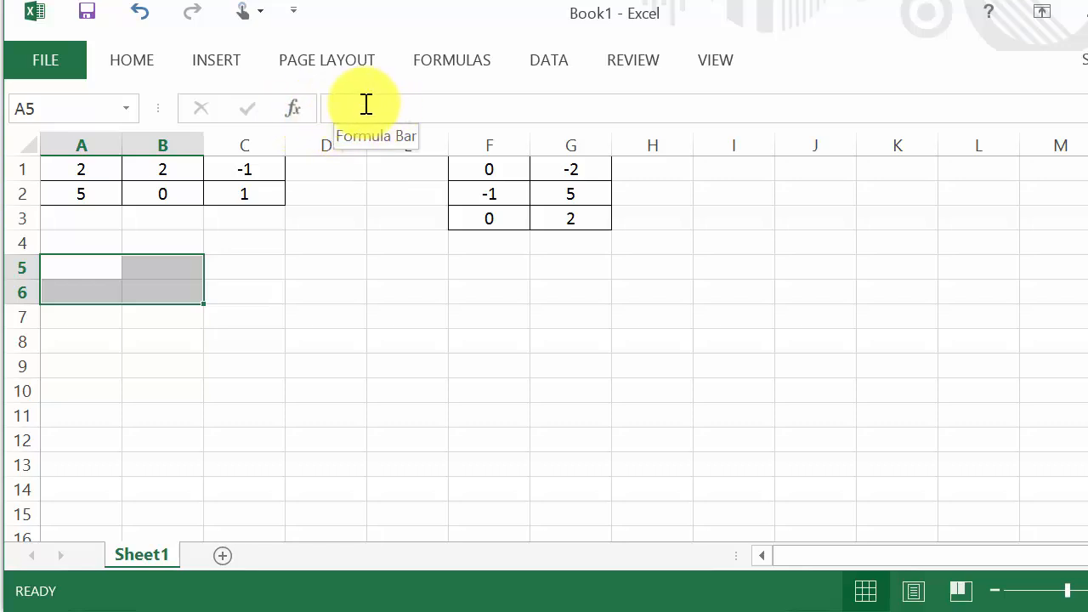
pyautogui.moveTo(292, 109)
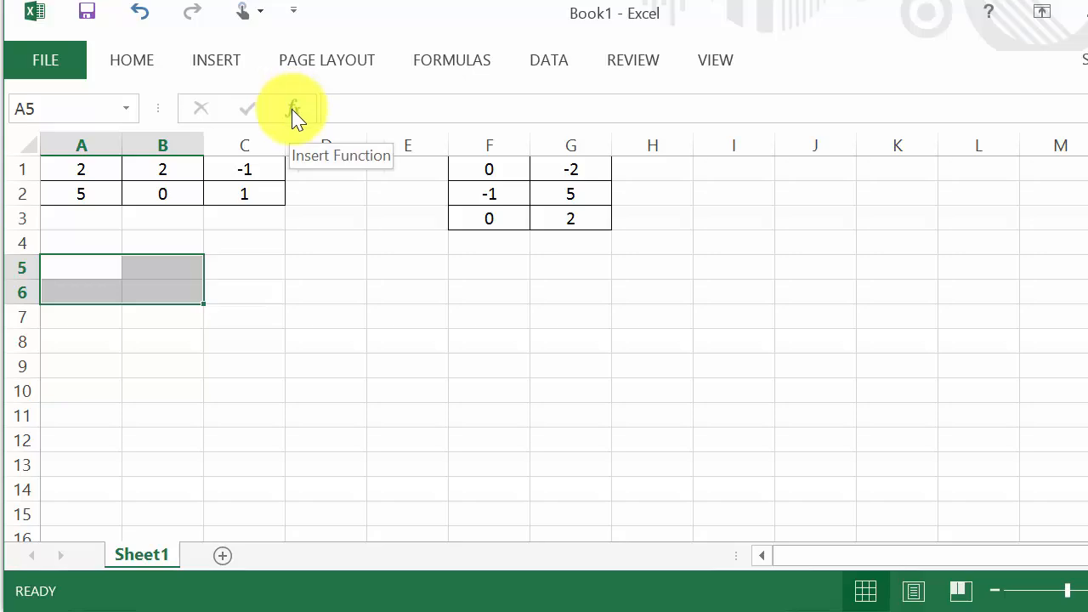
# - Start inserting a function for A5:B6 and list functions from every category to find MMULT
pyautogui.click(292, 109)
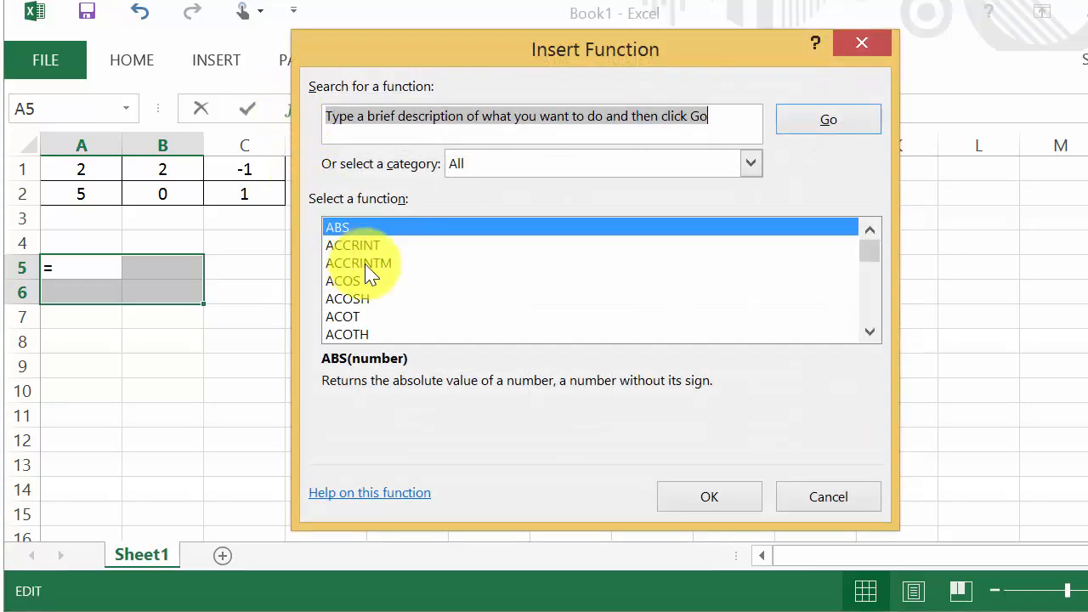
pyautogui.moveTo(466, 167)
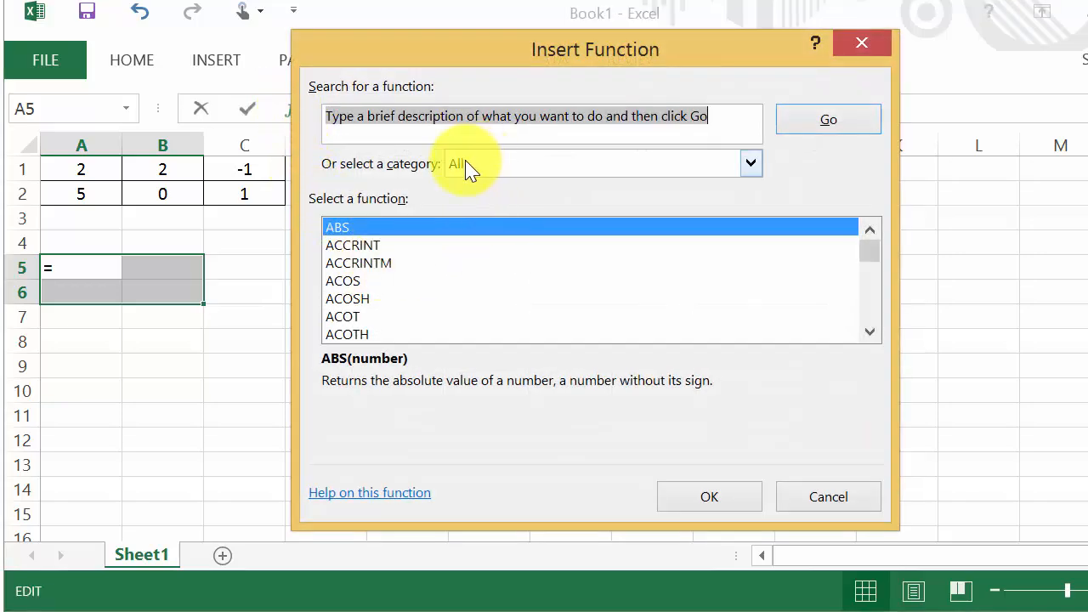
pyautogui.click(749, 163)
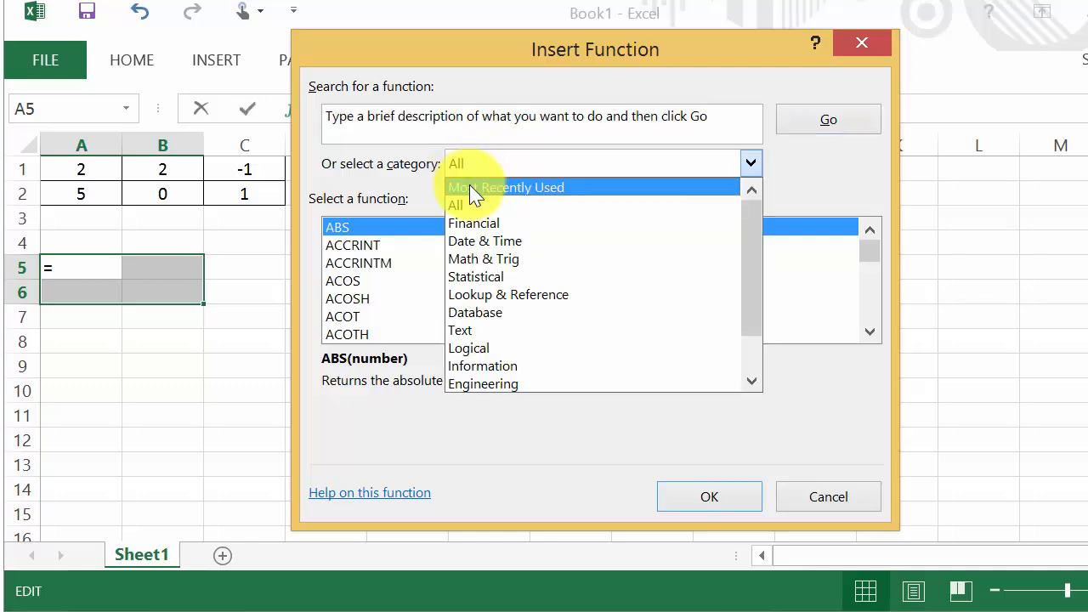
pyautogui.click(507, 187)
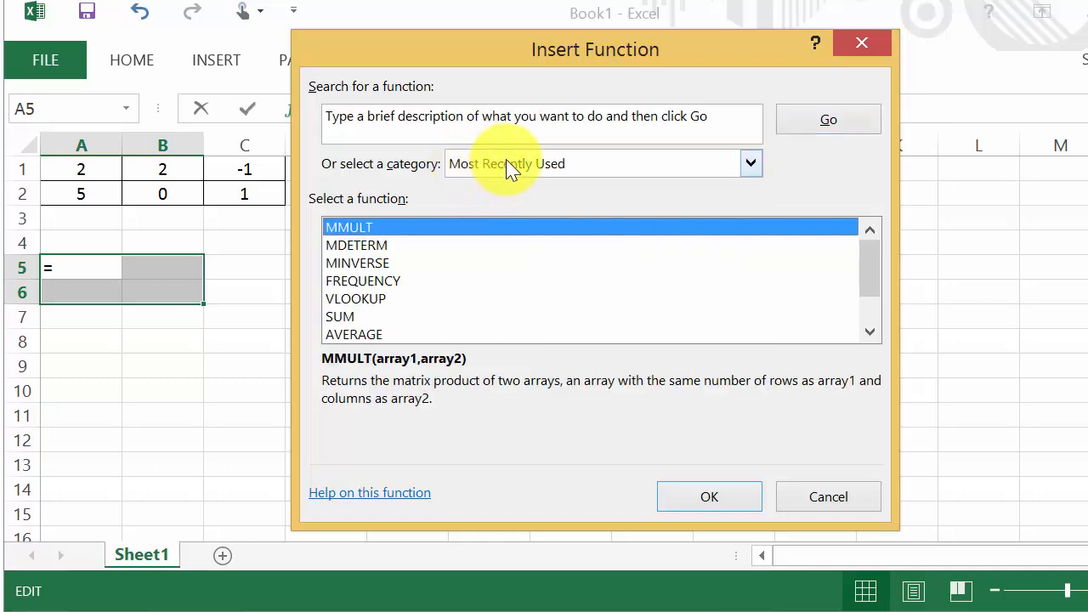
pyautogui.click(750, 163)
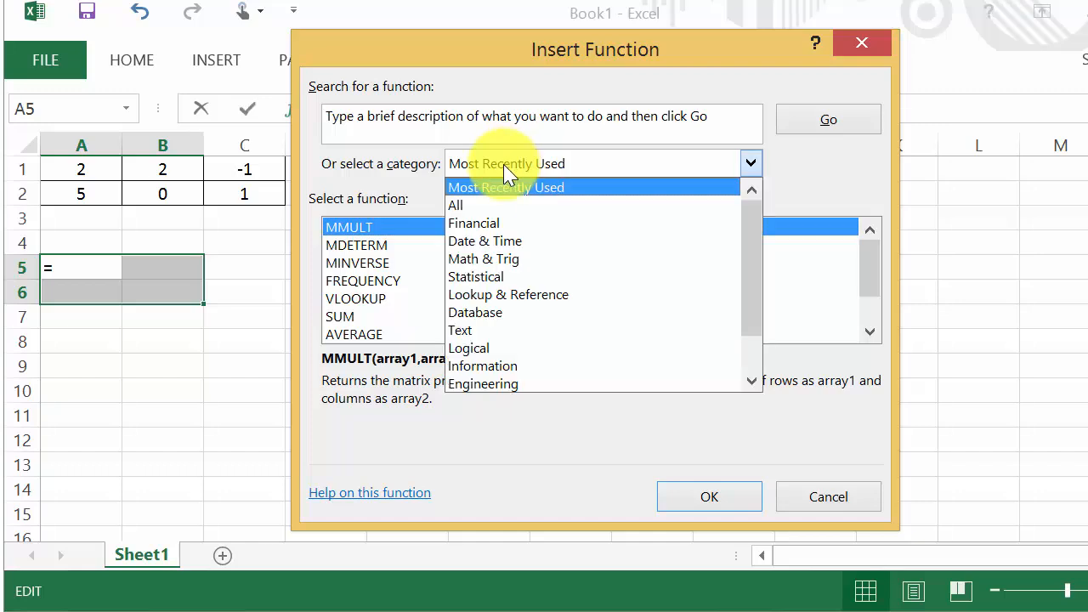
pyautogui.click(455, 204)
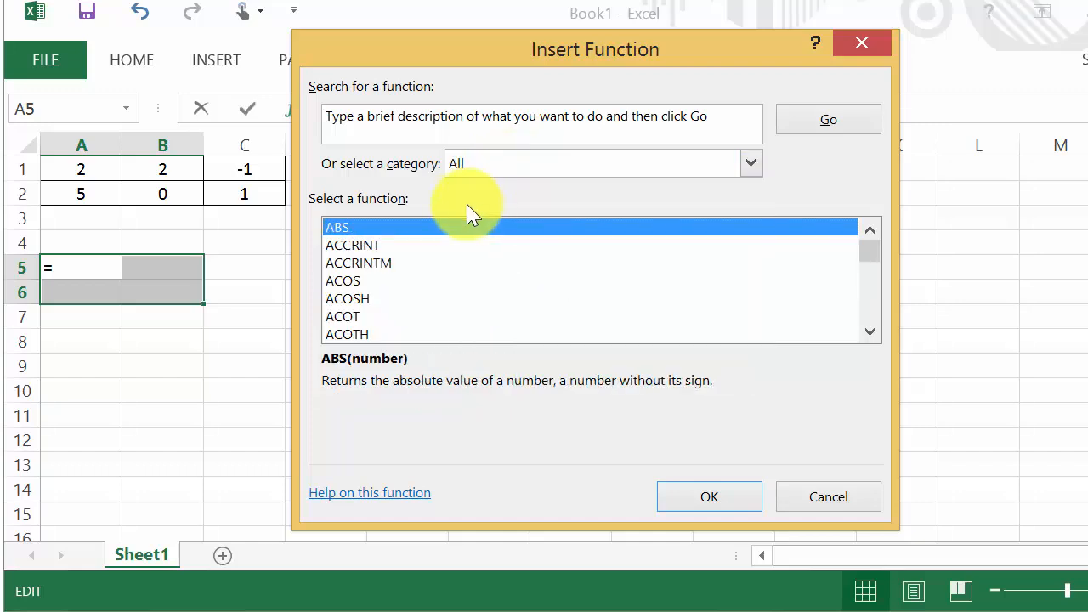
pyautogui.moveTo(415, 235)
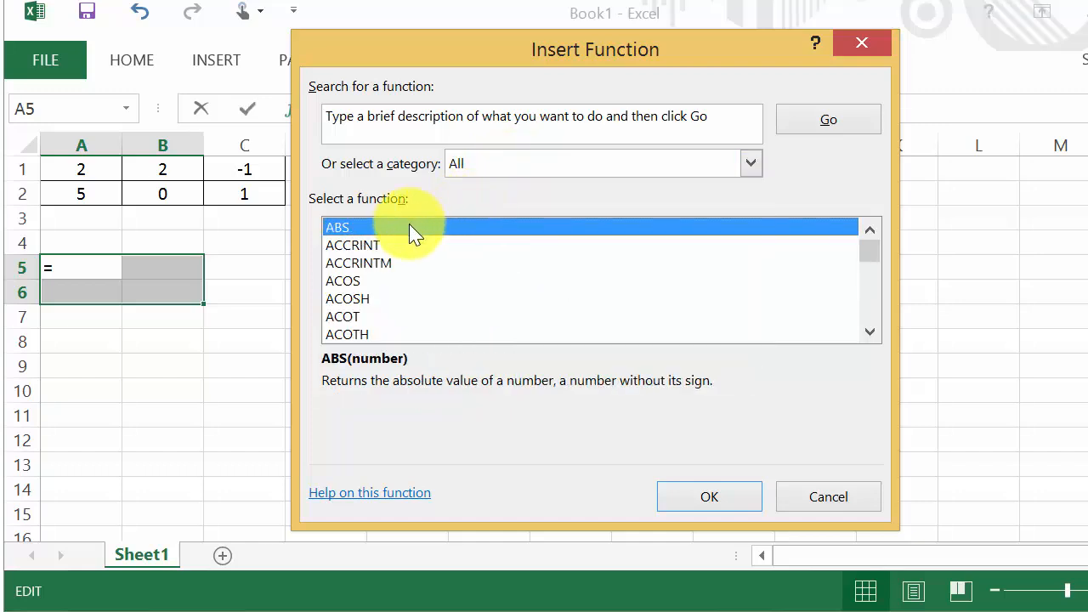
pyautogui.moveTo(442, 218)
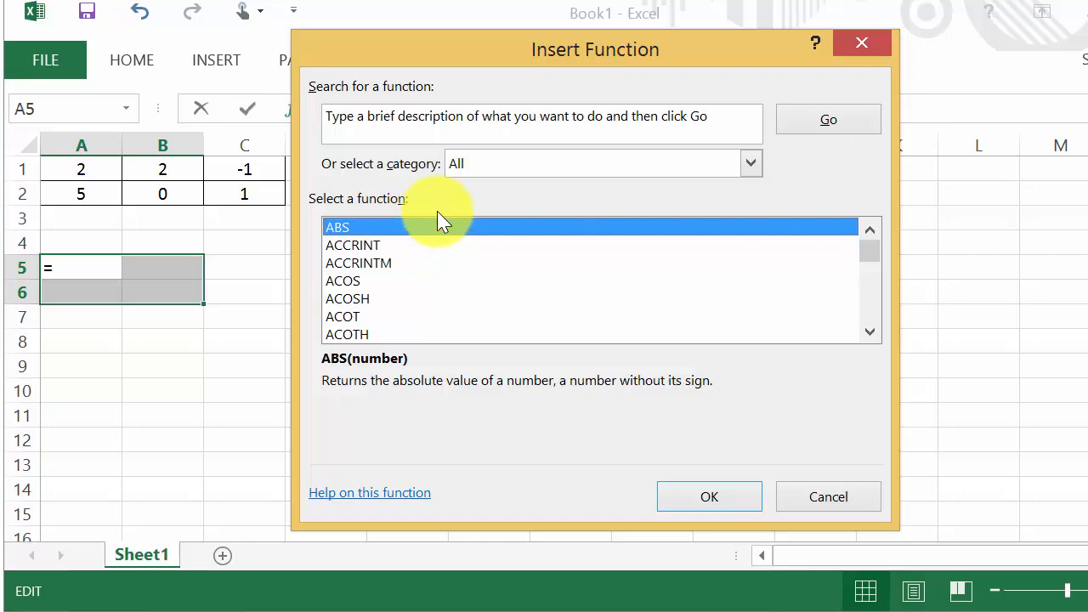
pyautogui.moveTo(418, 231)
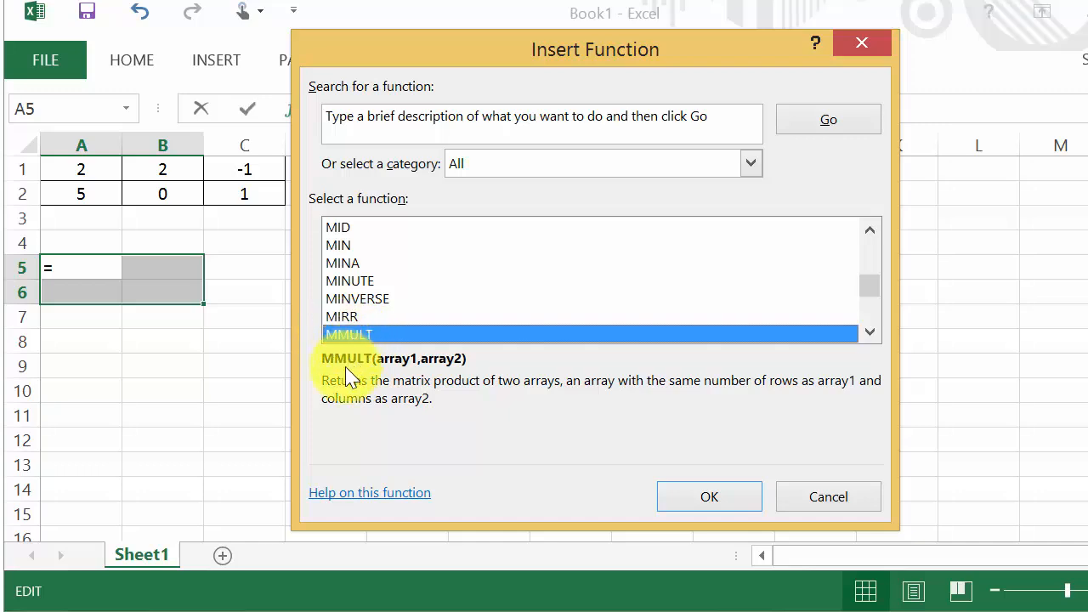
pyautogui.moveTo(534, 391)
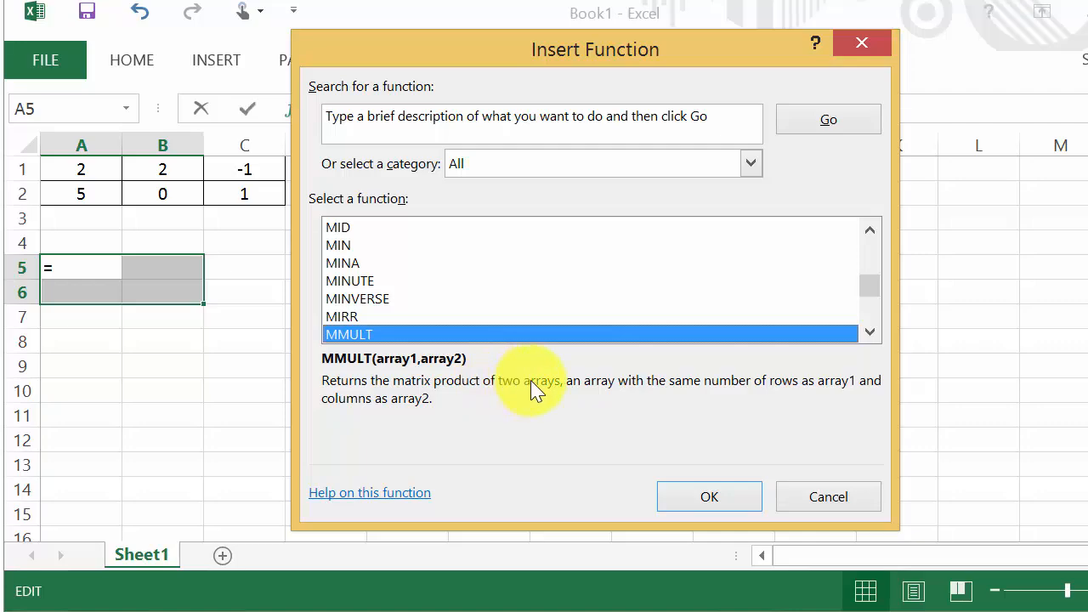
pyautogui.moveTo(826, 496)
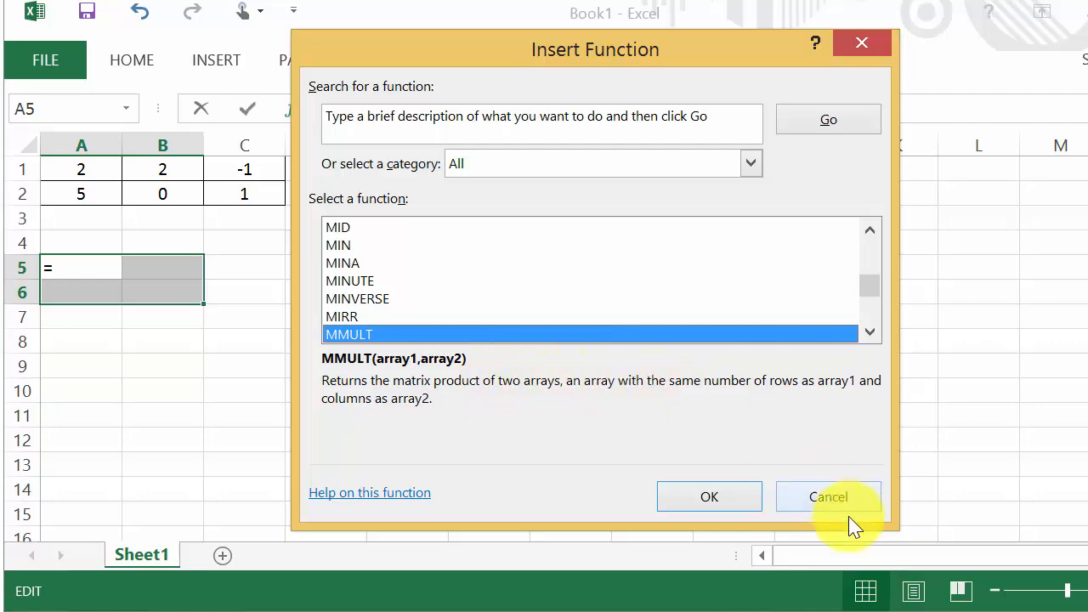
# - Confirm MMULT and set Array1 to the first matrix A1:C2
pyautogui.click(709, 496)
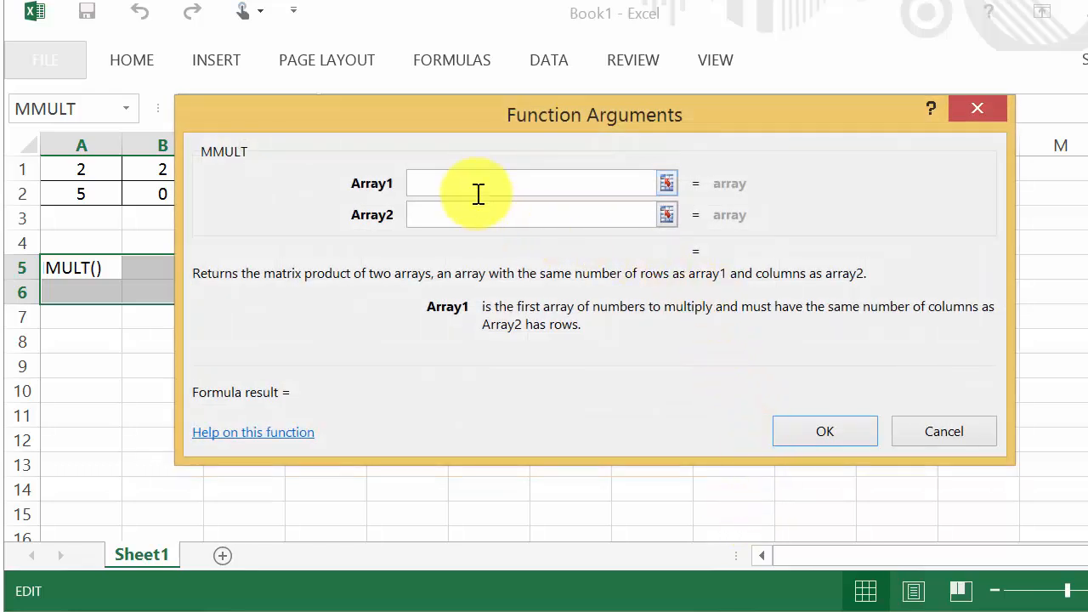
pyautogui.click(667, 184)
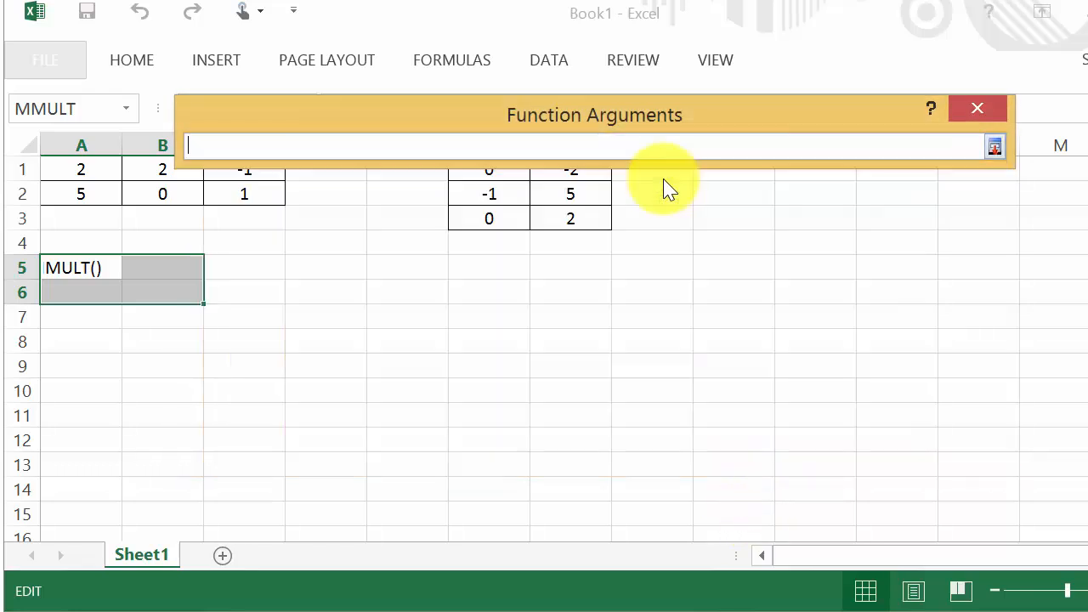
pyautogui.moveTo(82, 168); pyautogui.dragTo(81, 193)
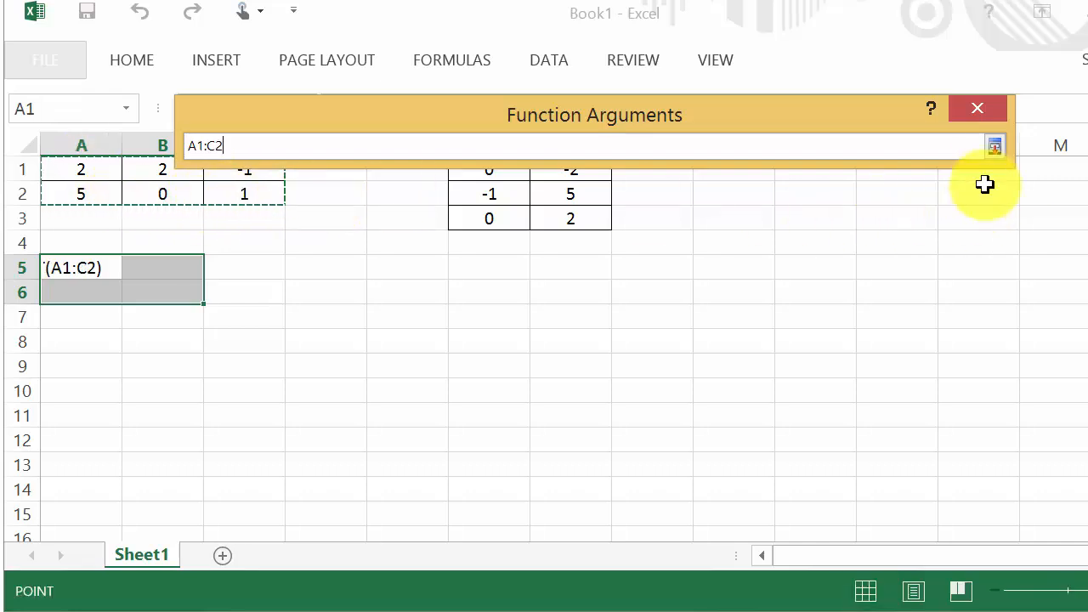
pyautogui.click(994, 146)
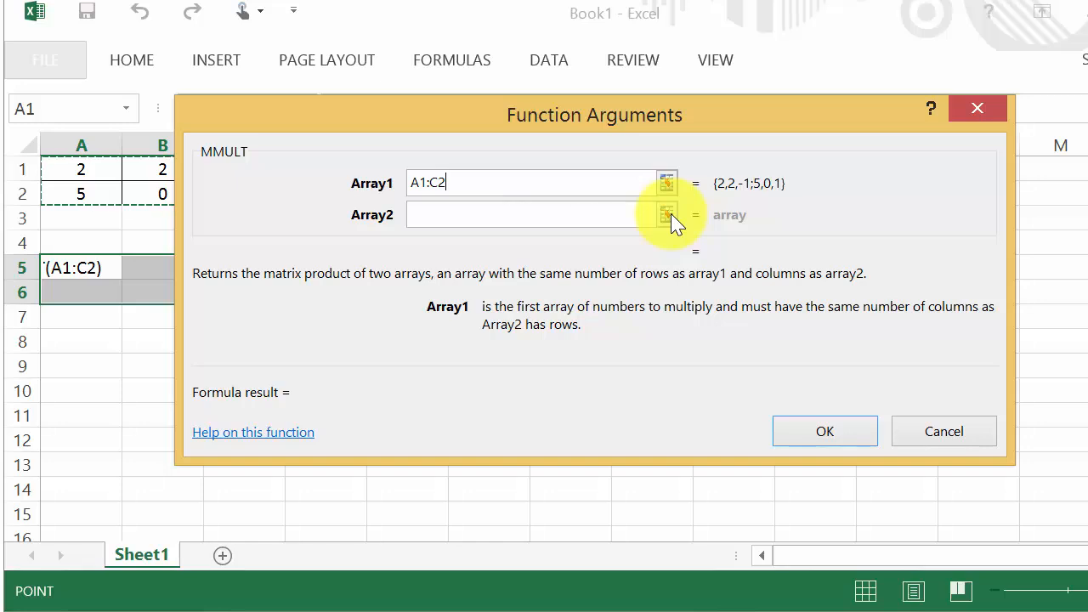
# - Set Array2 to the second matrix F1:G3, previewing the result -2,4;0,-8
pyautogui.click(666, 214)
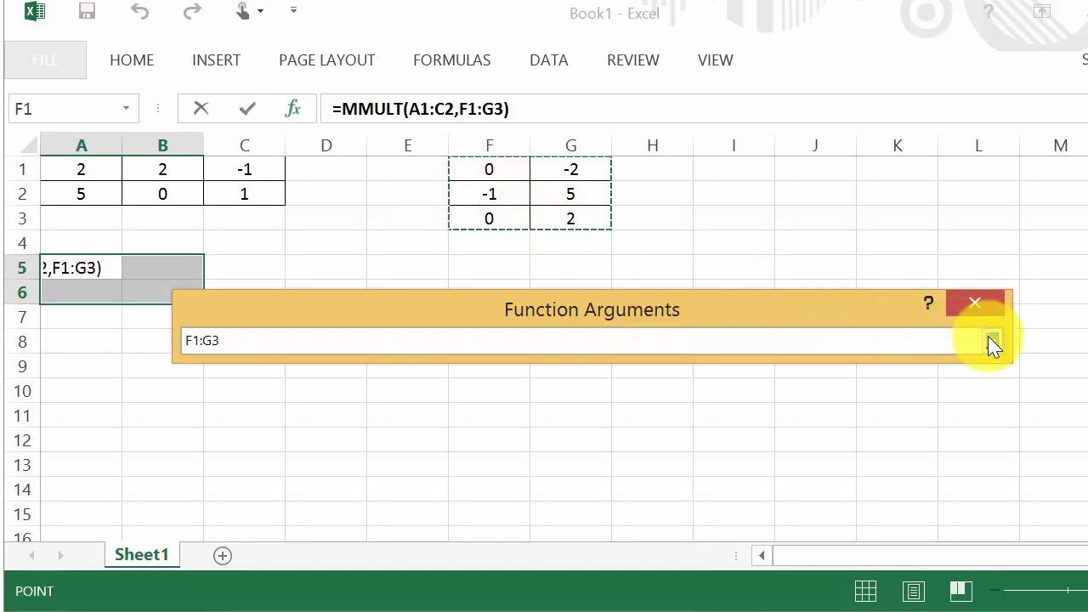
pyautogui.click(993, 340)
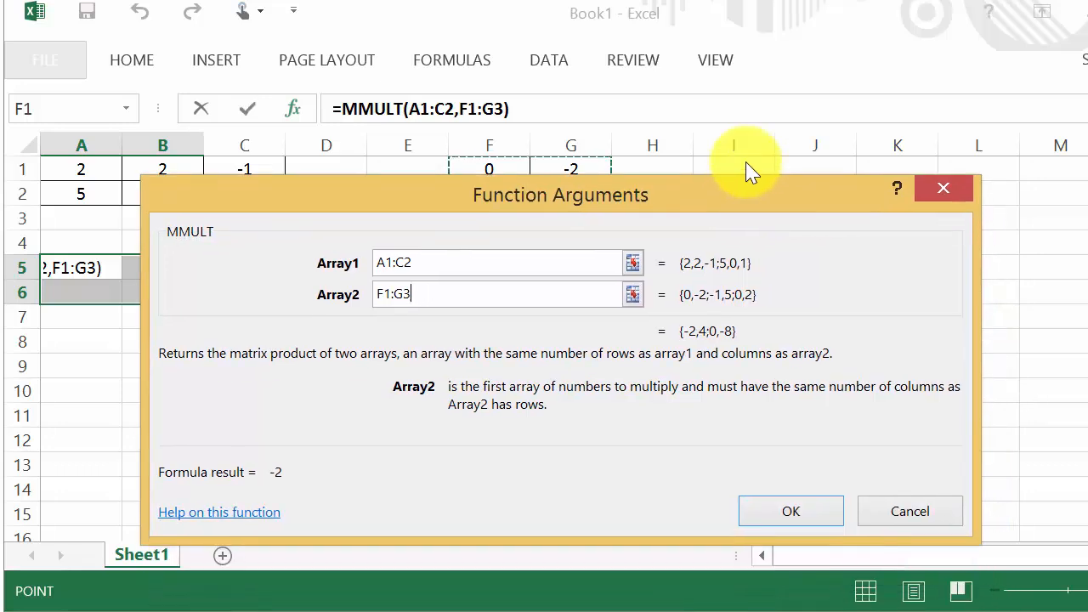
pyautogui.moveTo(561, 193); pyautogui.dragTo(565, 113)
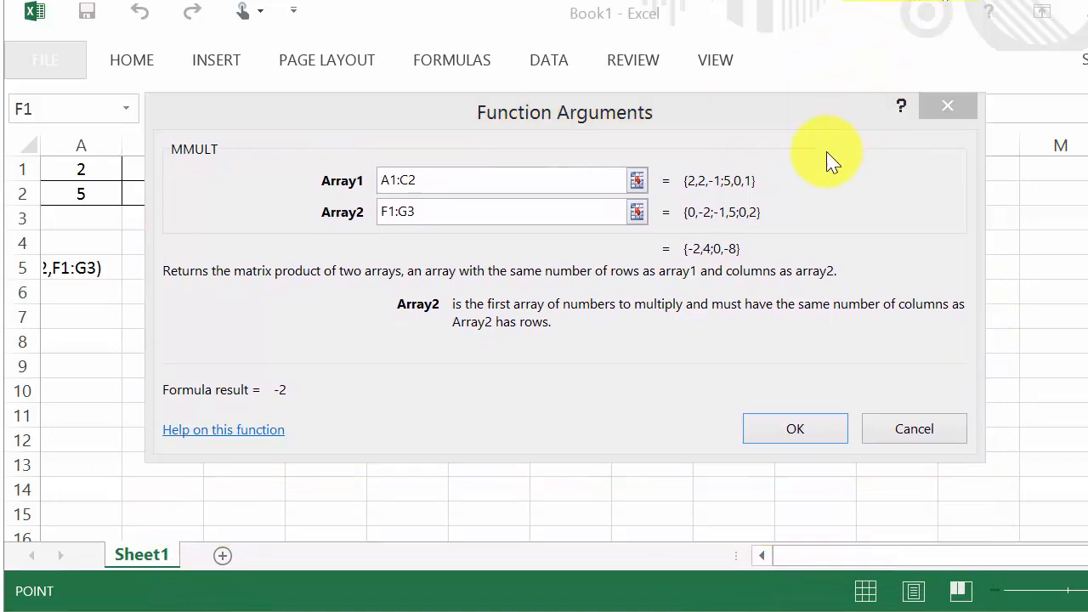
pyautogui.moveTo(717, 190)
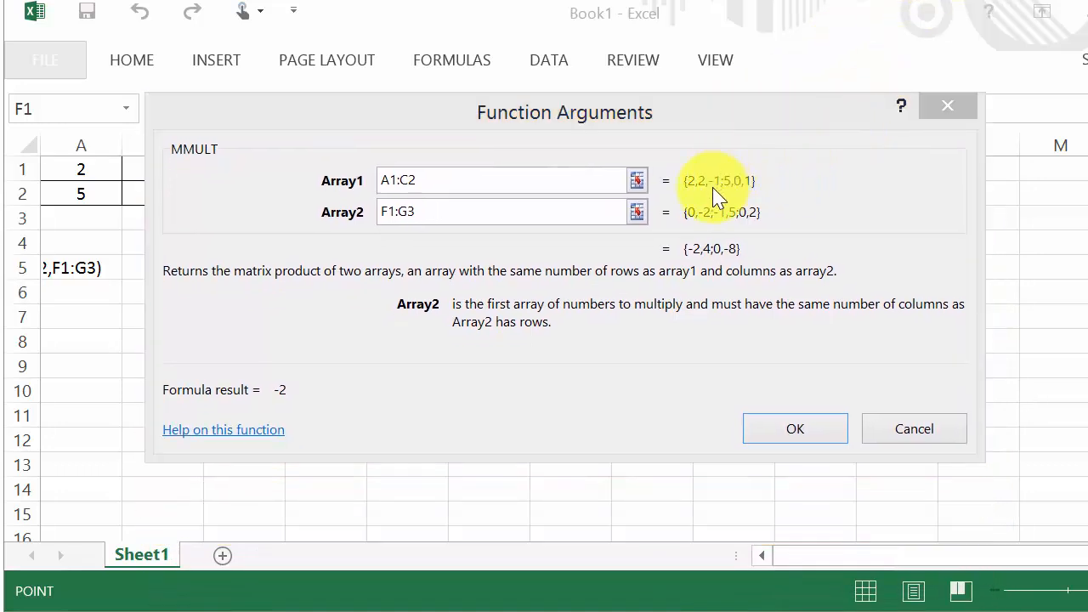
pyautogui.moveTo(615, 242)
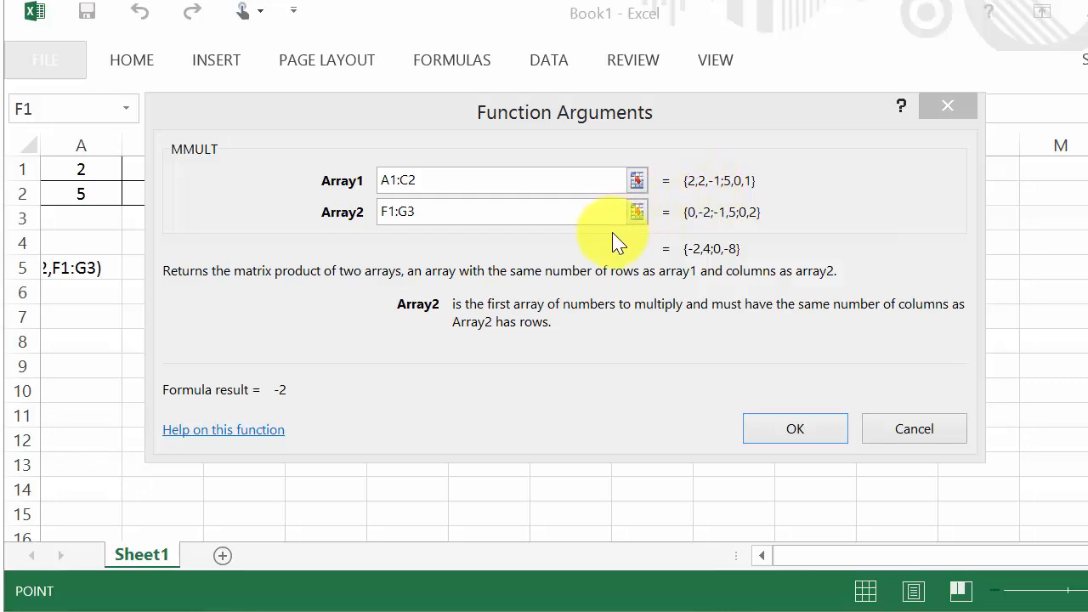
pyautogui.moveTo(795, 428)
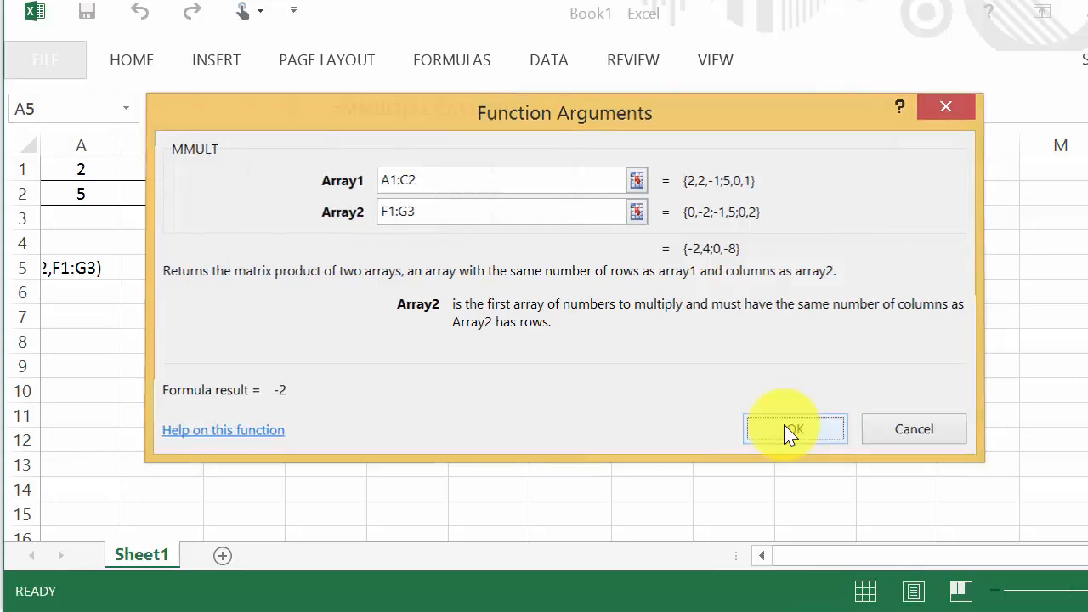
# - Commit the MMULT formula so A5 shows -2
pyautogui.click(796, 428)
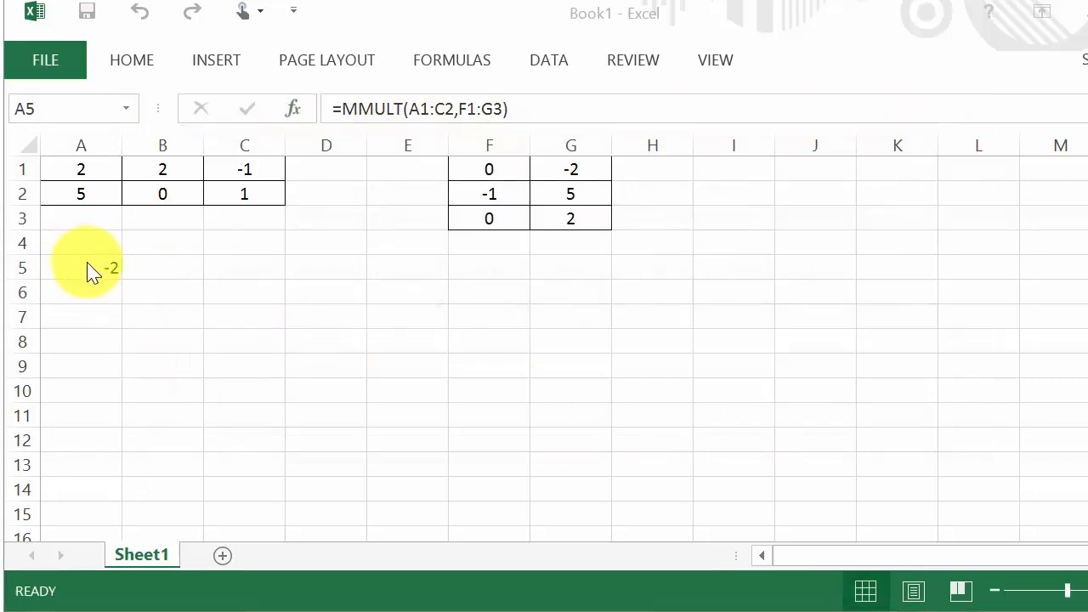
pyautogui.moveTo(371, 116)
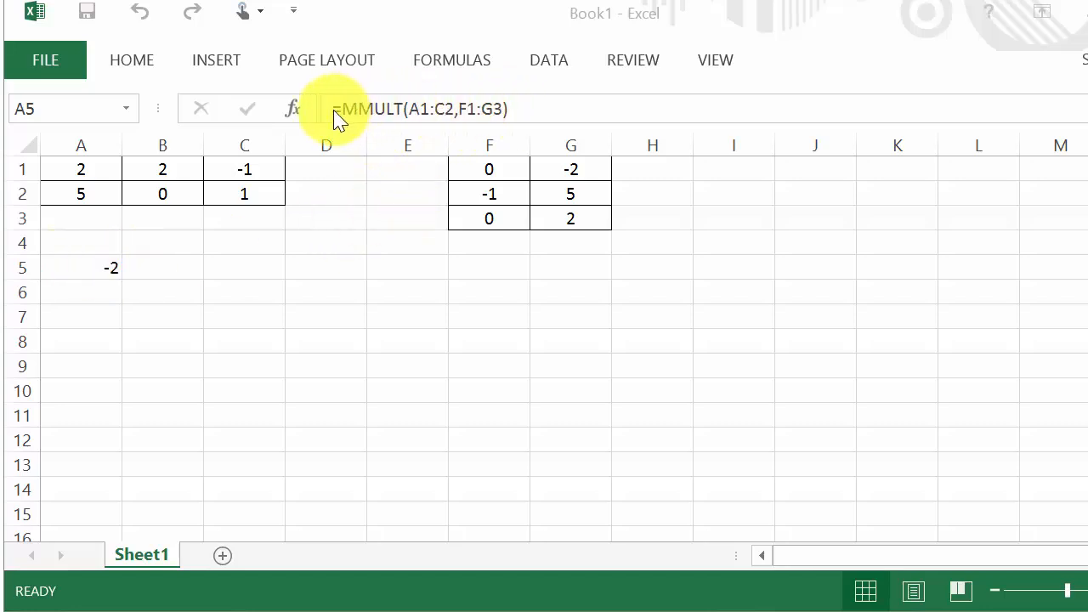
pyautogui.moveTo(519, 127)
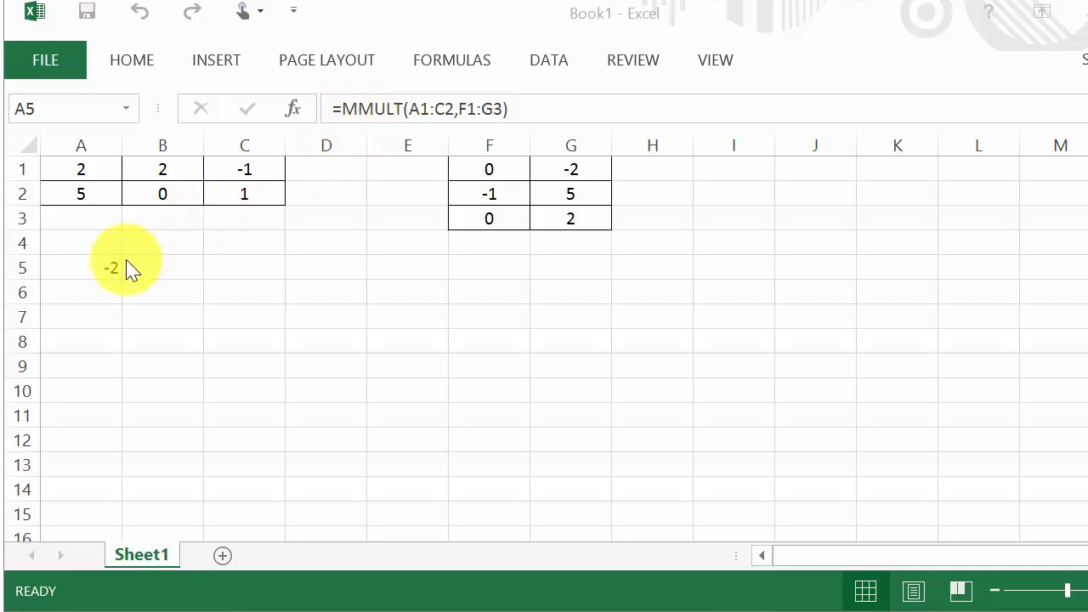
# - Reselect A5:B6 and rebuild MMULT with Array1 A1:C2 and Array2 F1:G3 for the whole range
pyautogui.moveTo(112, 269); pyautogui.dragTo(170, 292)
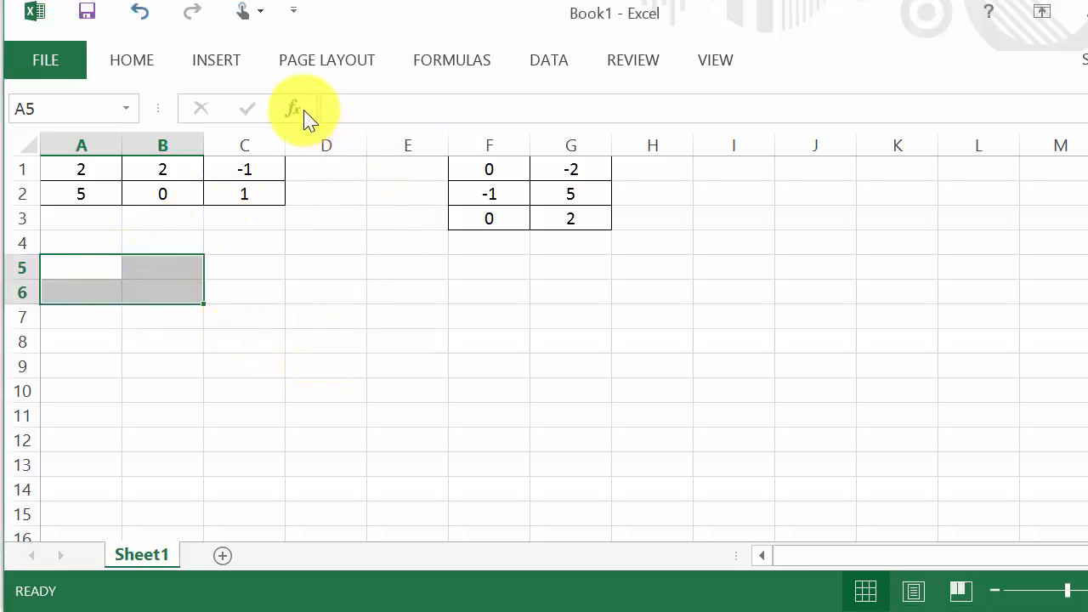
pyautogui.click(292, 108)
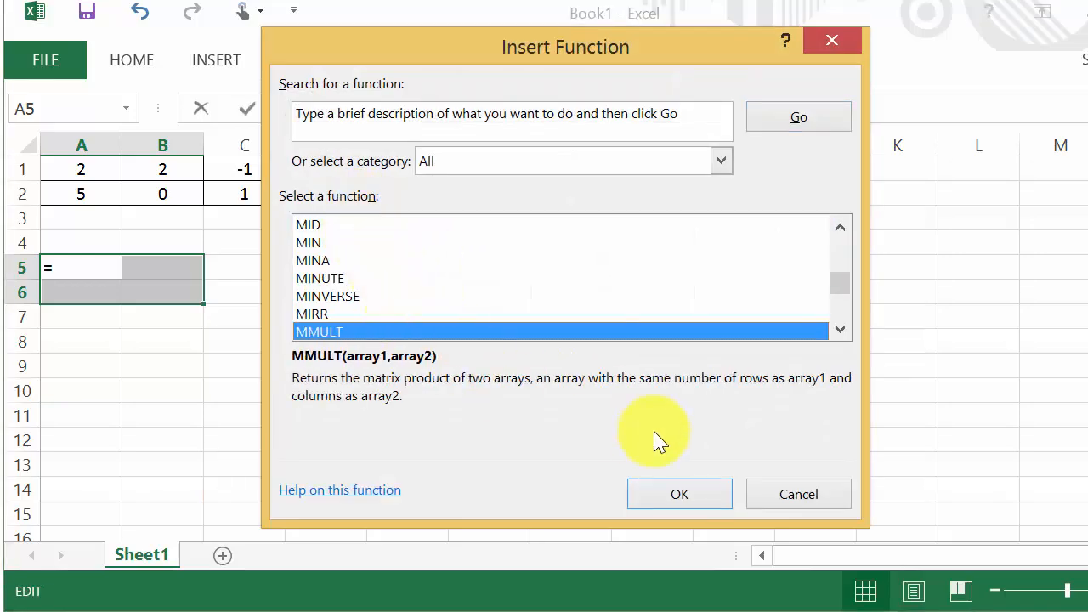
pyautogui.click(680, 493)
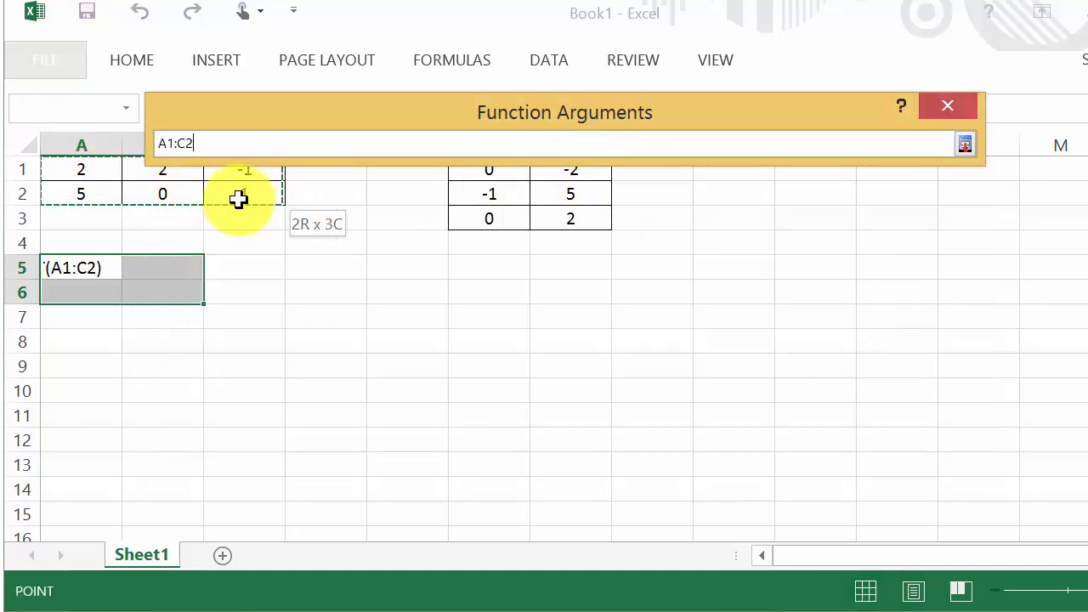
pyautogui.click(966, 142)
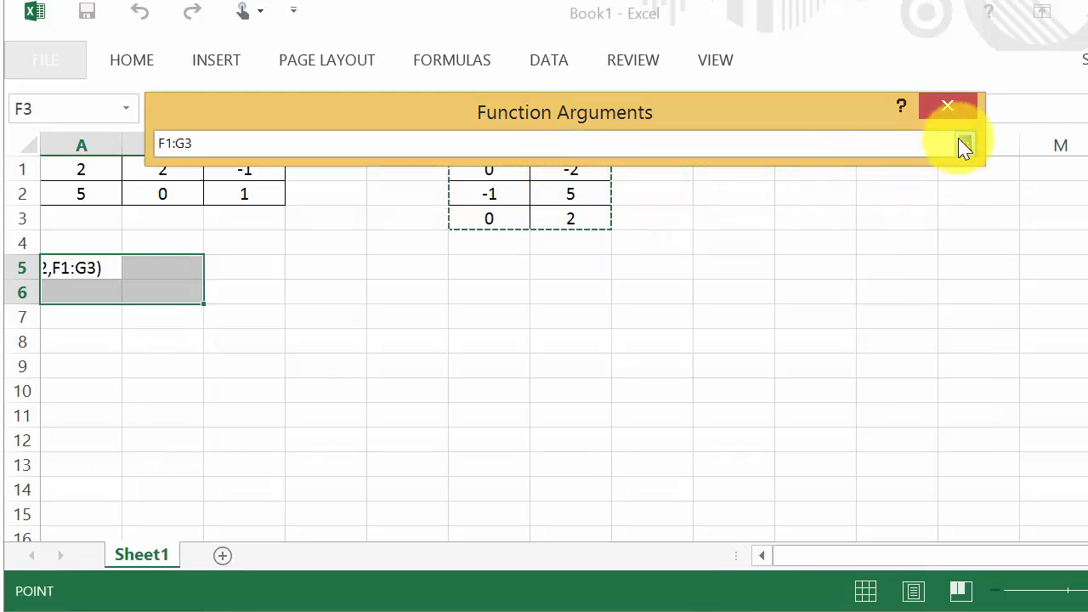
pyautogui.click(963, 143)
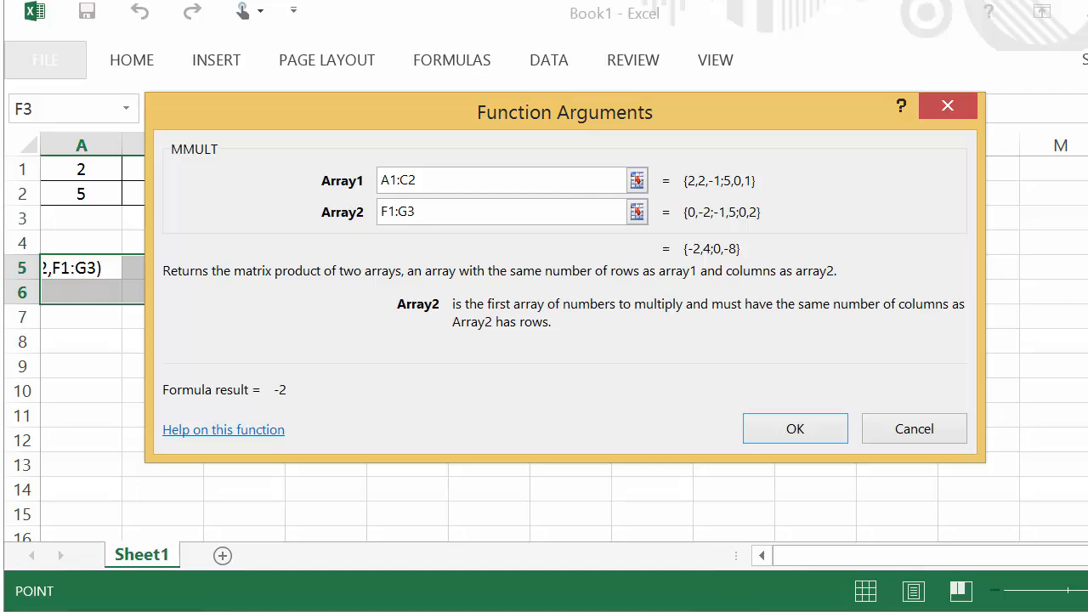
pyautogui.click(794, 429)
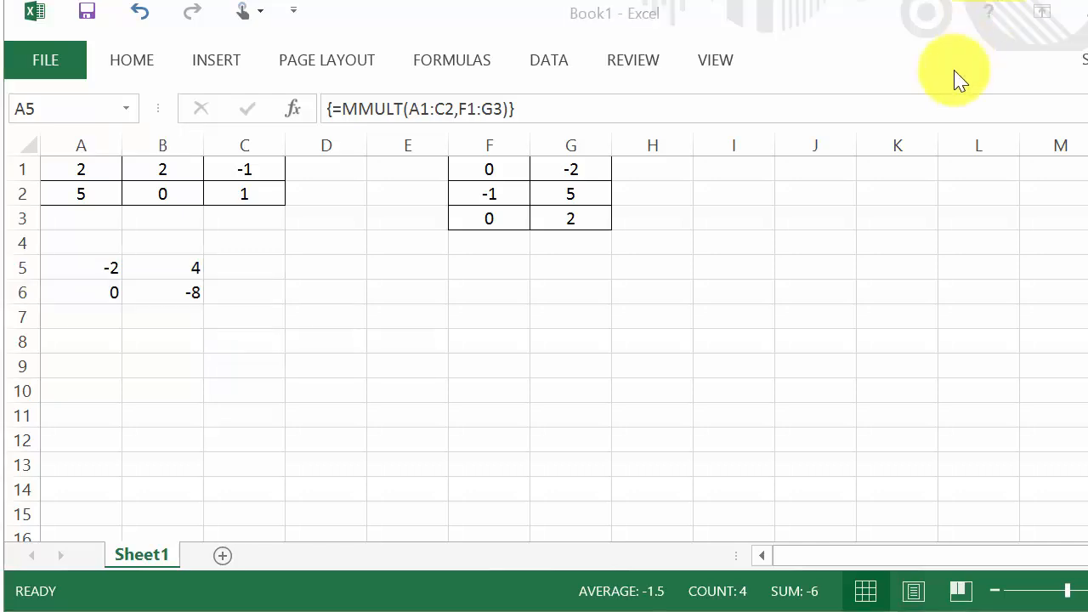
pyautogui.moveTo(408, 170)
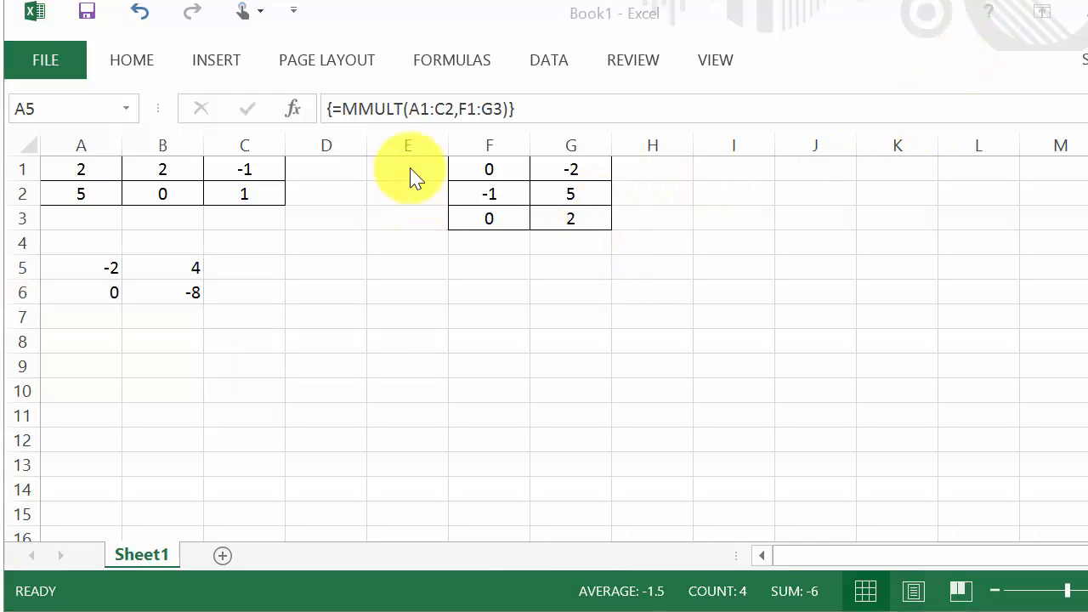
pyautogui.moveTo(380, 108)
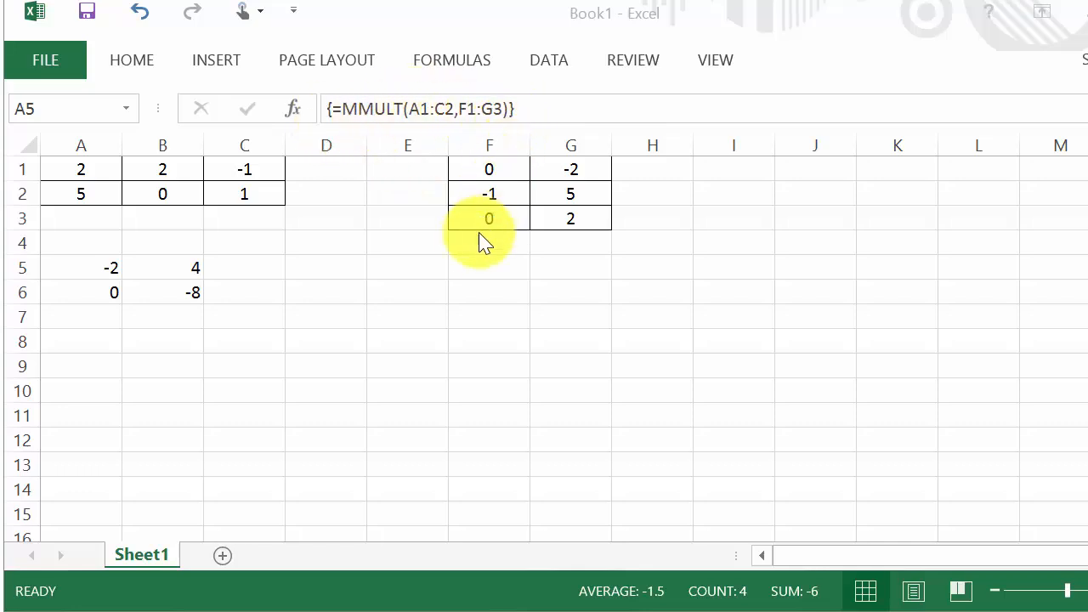
pyautogui.moveTo(364, 299)
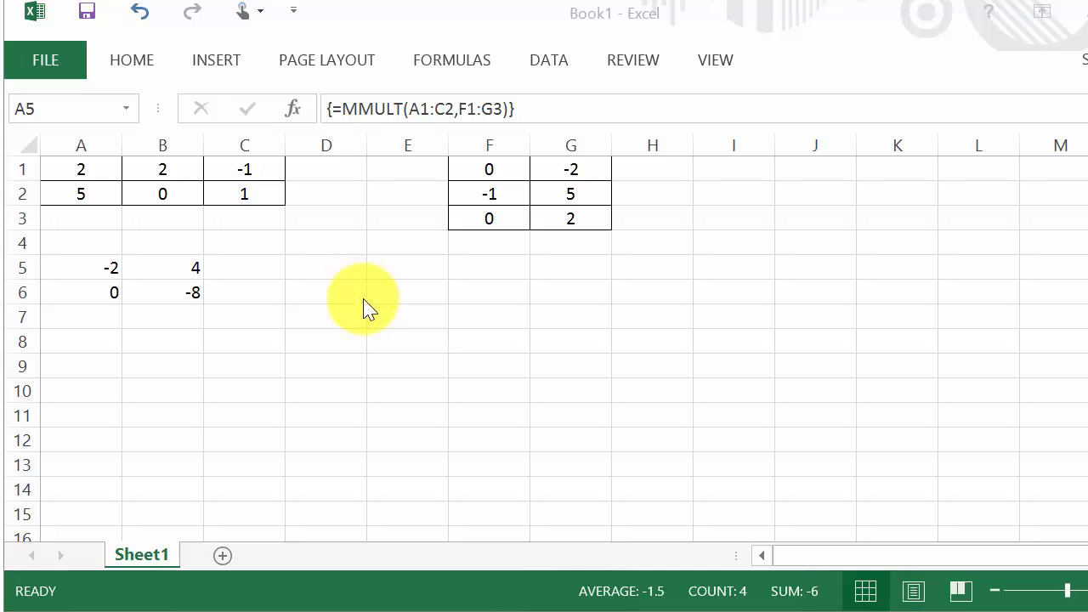
pyautogui.moveTo(127, 184)
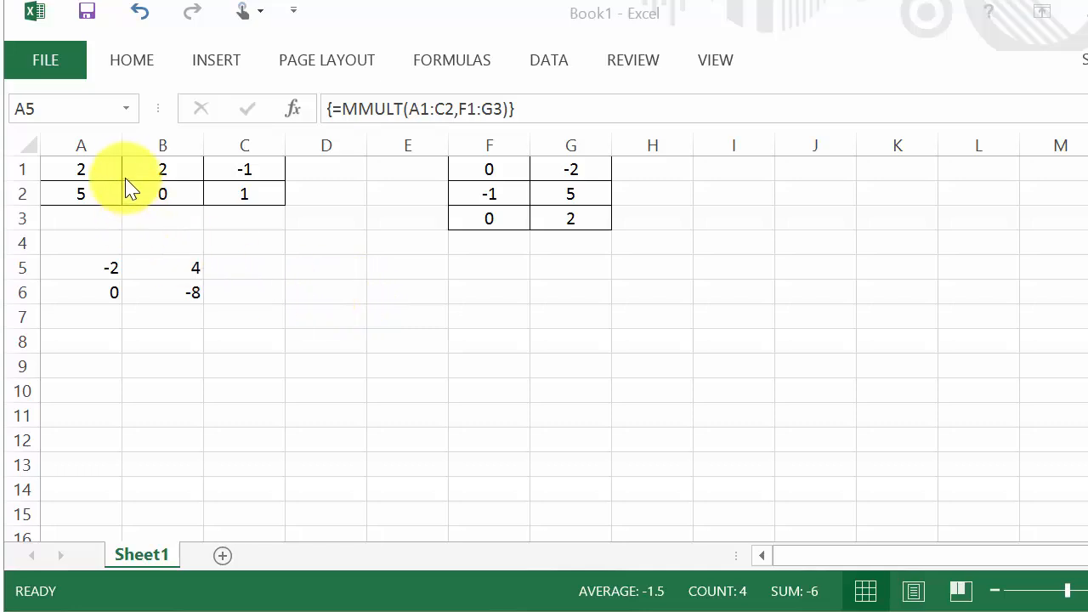
pyautogui.moveTo(518, 202)
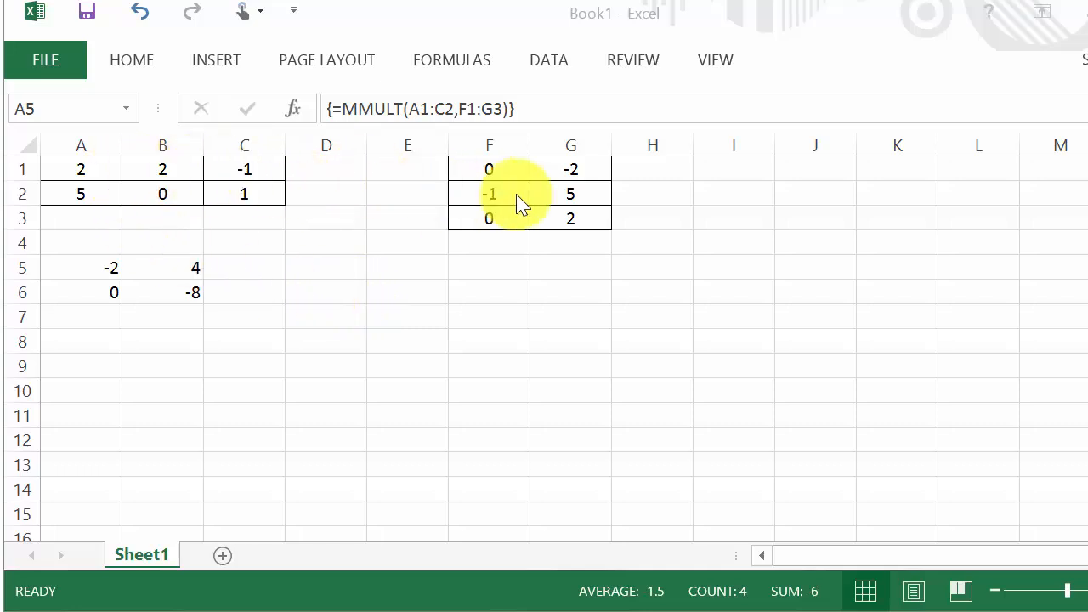
pyautogui.moveTo(357, 229)
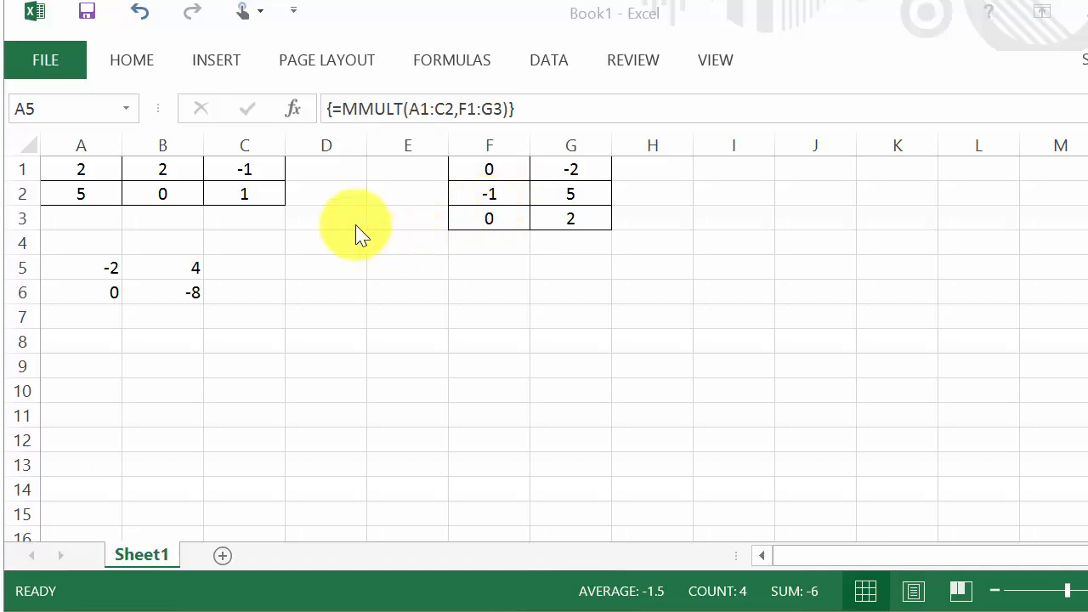
pyautogui.moveTo(434, 247)
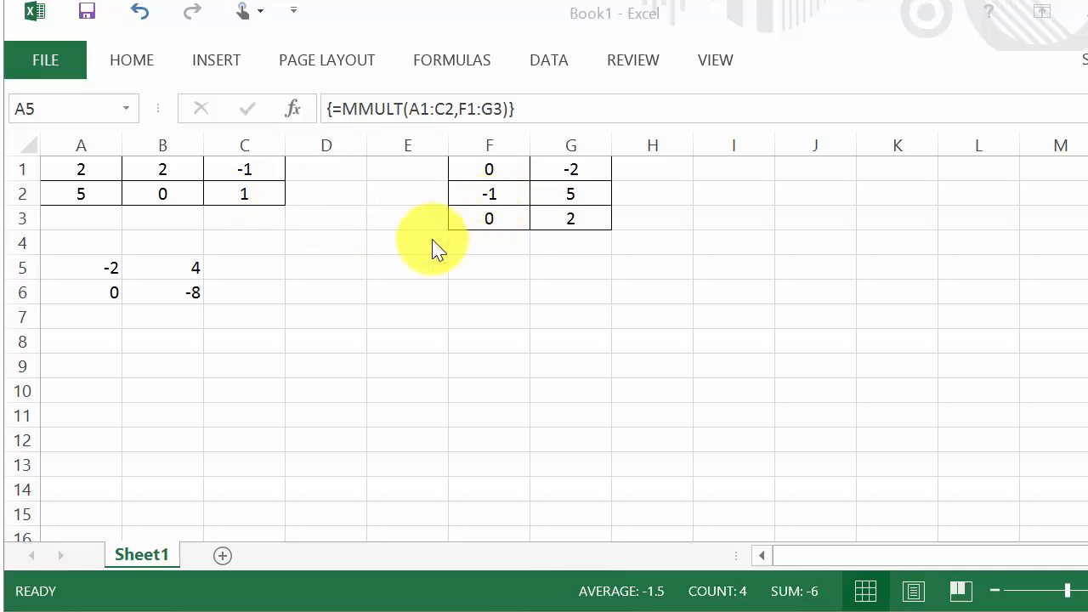
pyautogui.moveTo(425, 251)
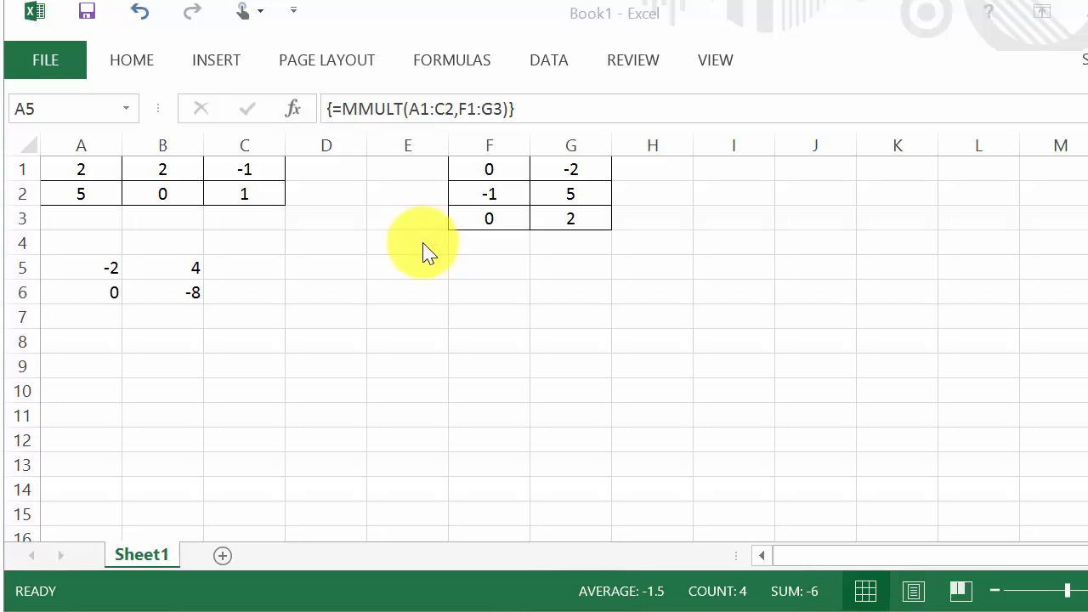
pyautogui.moveTo(411, 255)
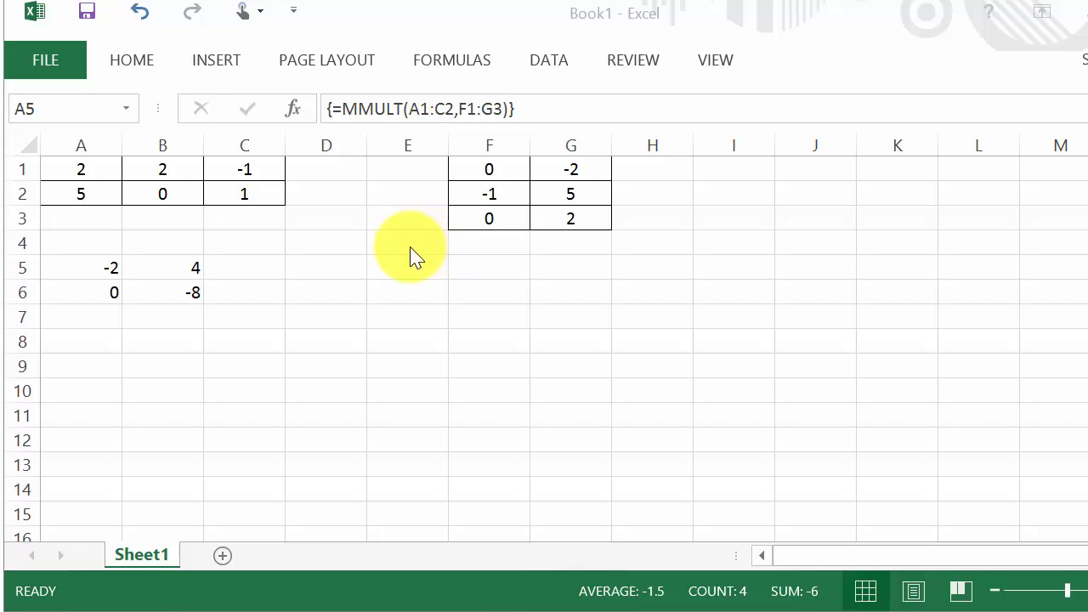
pyautogui.moveTo(534, 251)
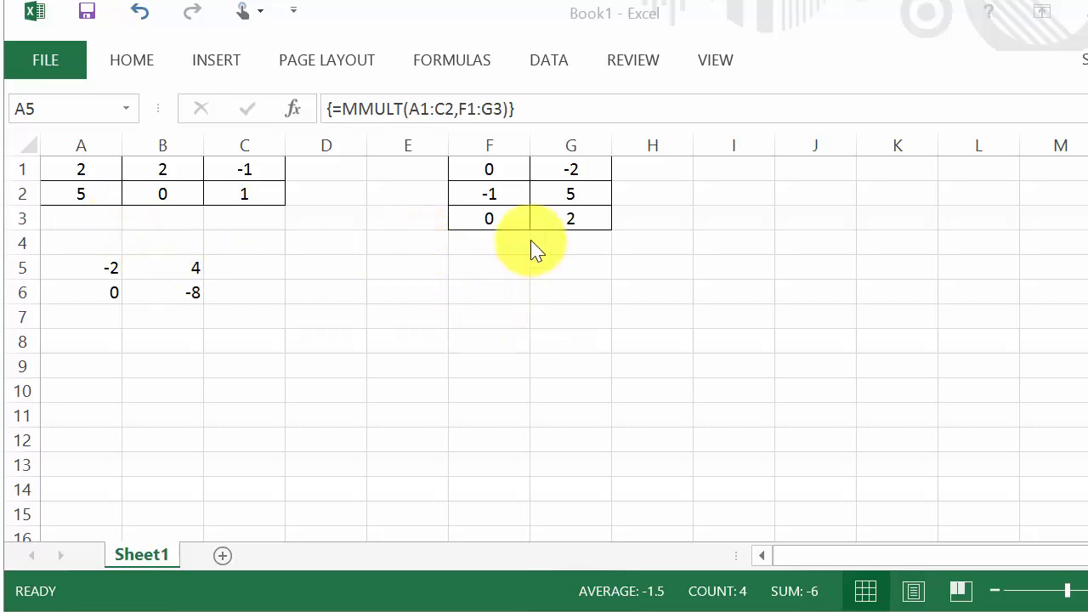
pyautogui.moveTo(162, 292)
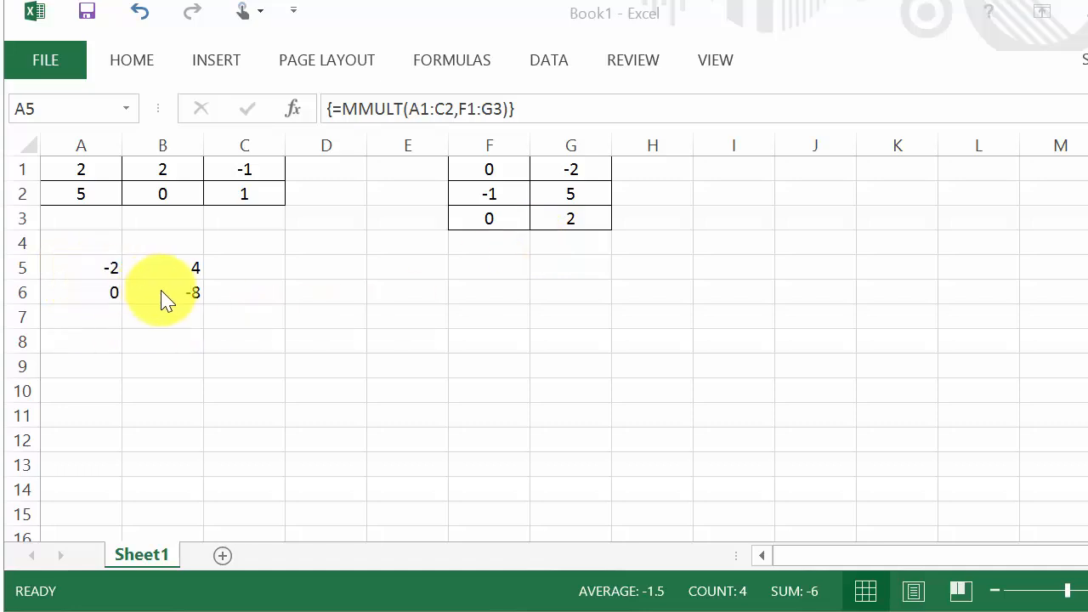
pyautogui.moveTo(153, 303)
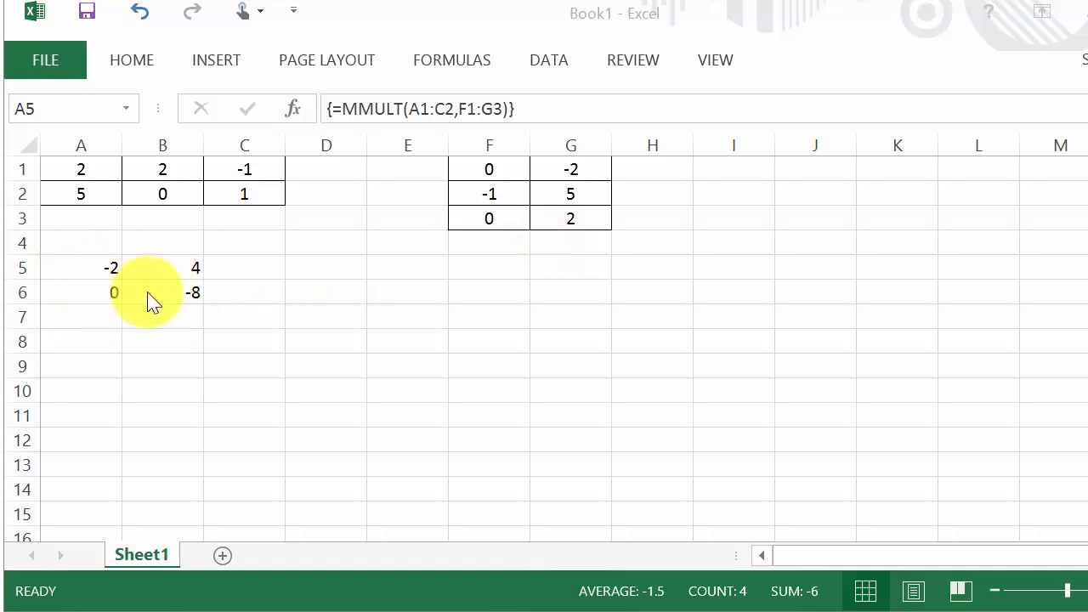
pyautogui.moveTo(180, 296)
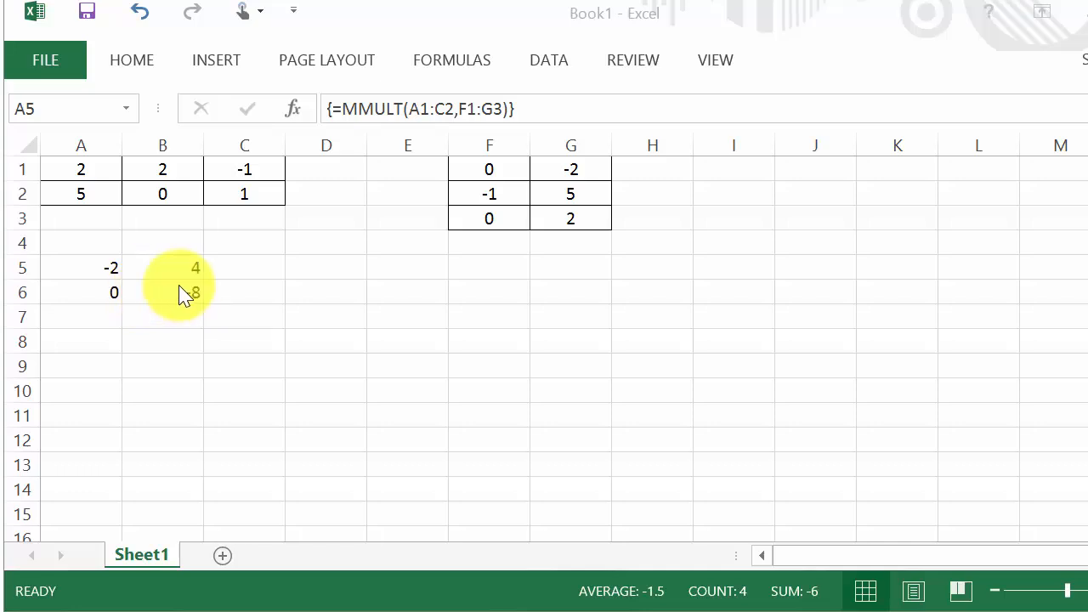
pyautogui.moveTo(310, 276)
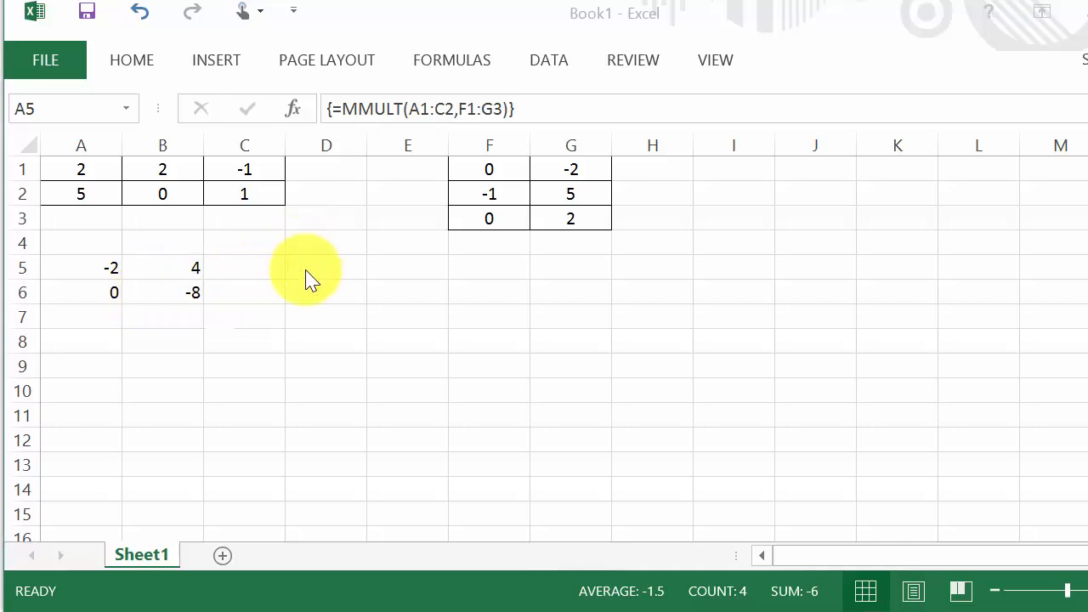
pyautogui.moveTo(326, 267); pyautogui.dragTo(326, 293)
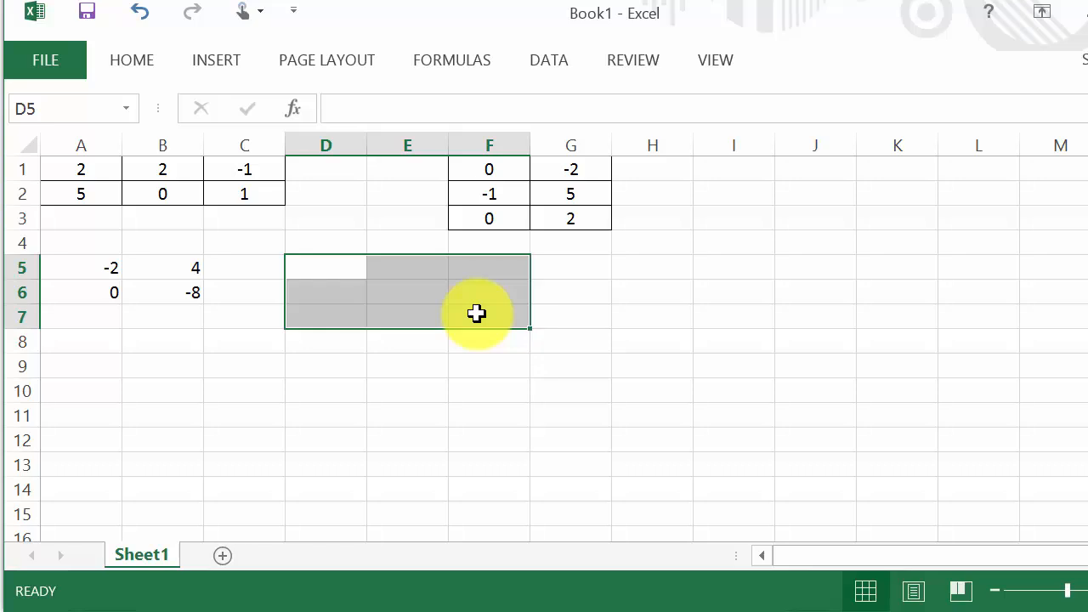
pyautogui.click(326, 267)
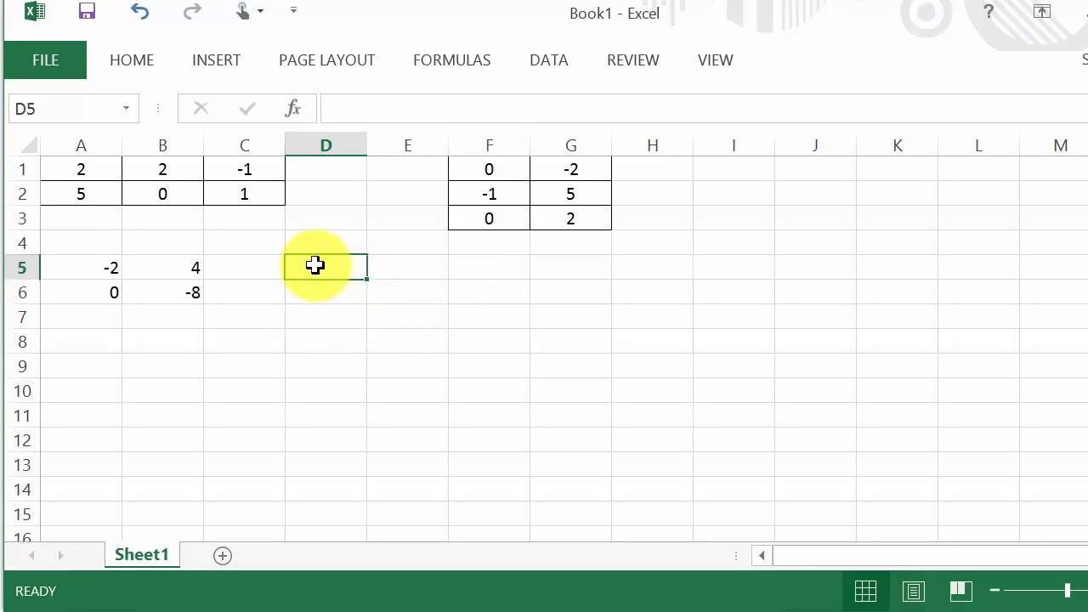
pyautogui.moveTo(327, 267); pyautogui.dragTo(327, 316)
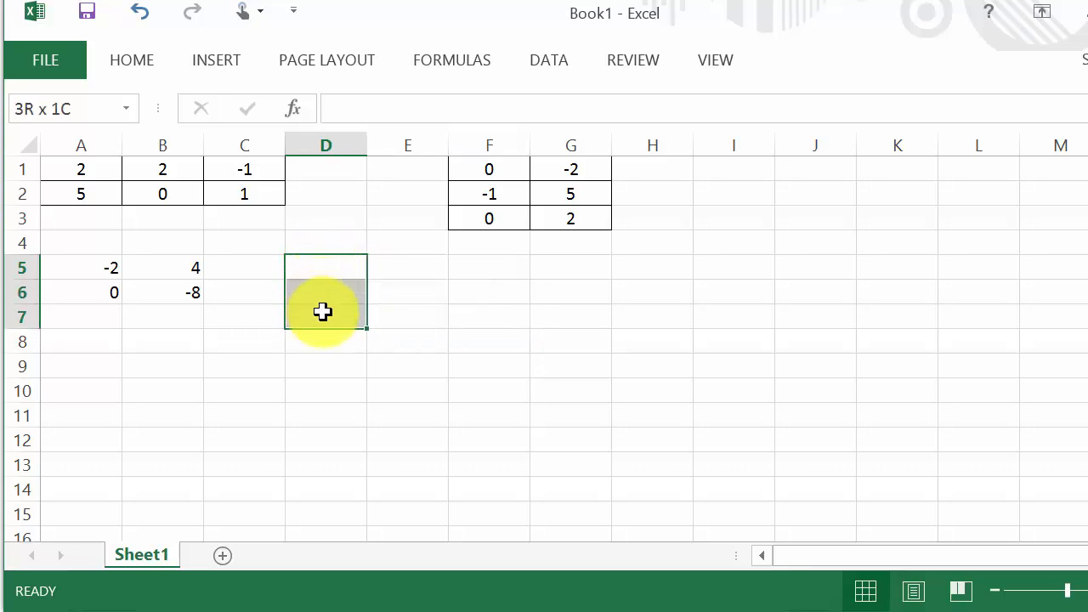
pyautogui.moveTo(326, 310); pyautogui.dragTo(408, 327)
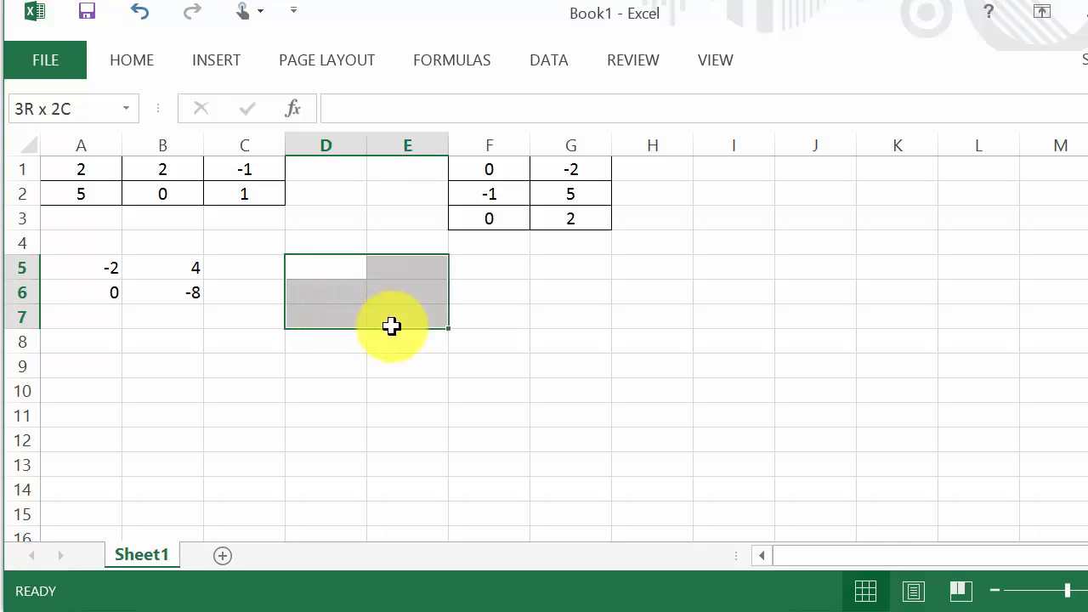
pyautogui.click(327, 365)
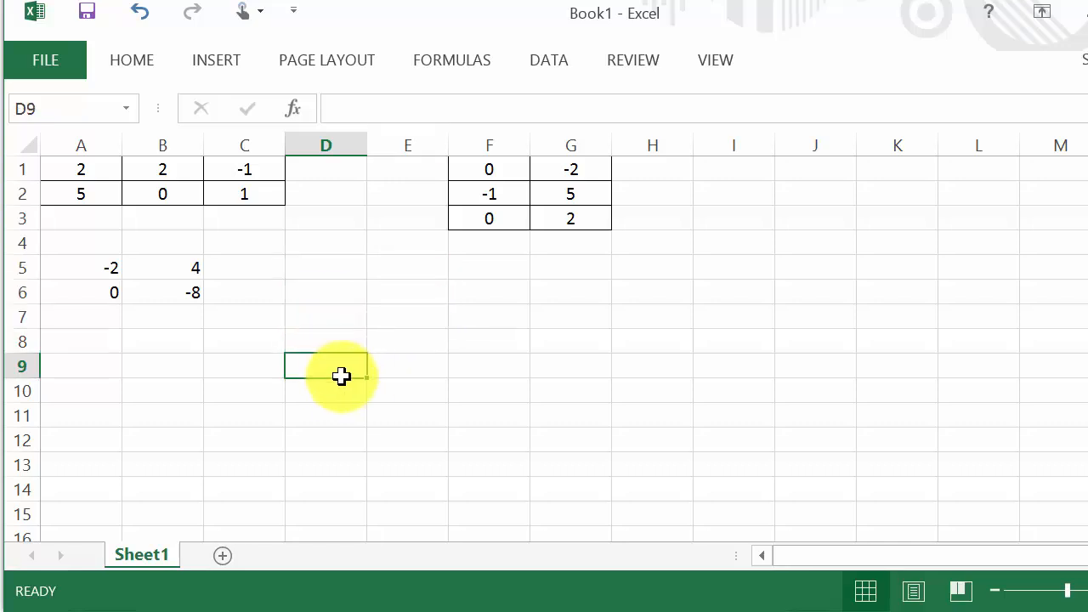
pyautogui.moveTo(308, 376)
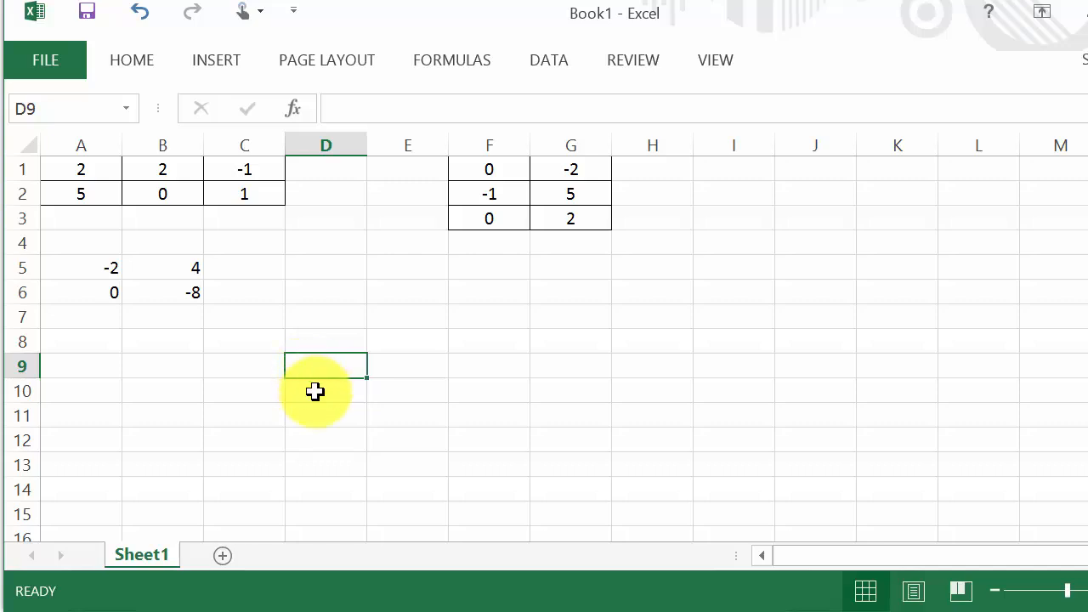
pyautogui.moveTo(355, 345)
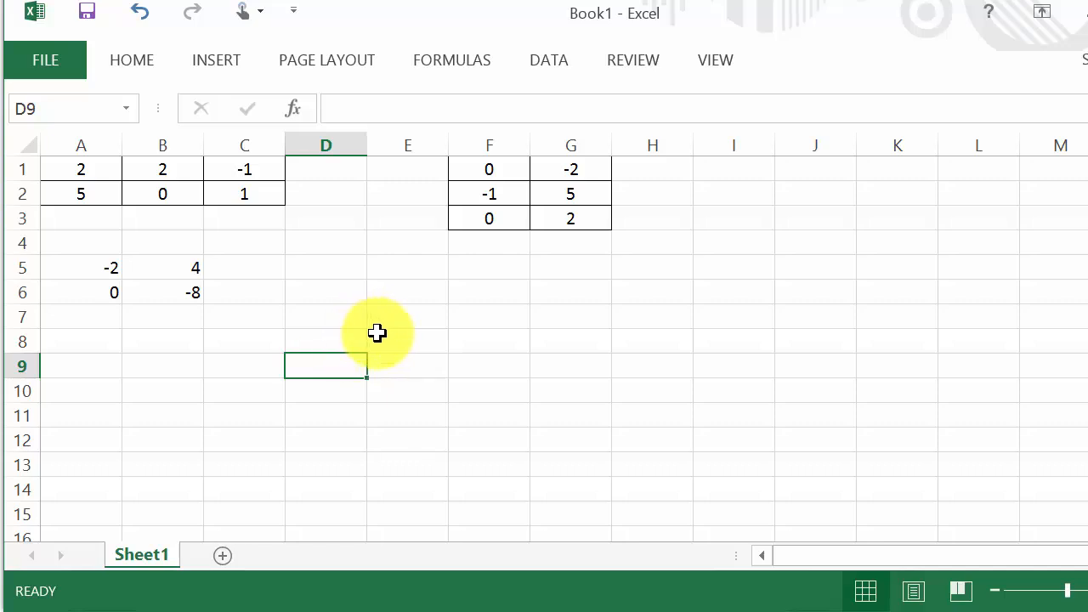
pyautogui.moveTo(930, 109)
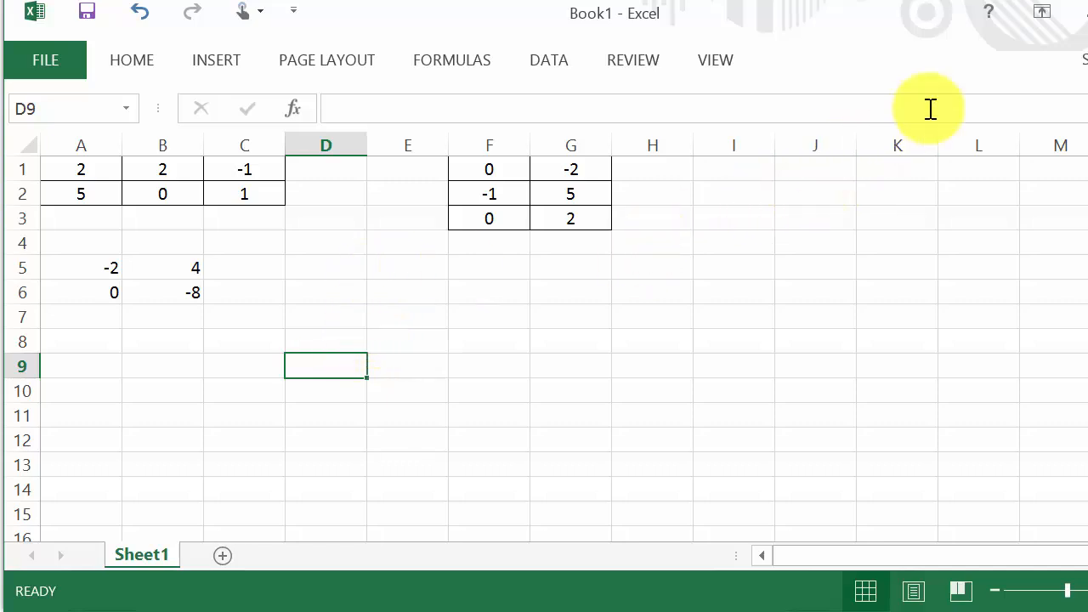
pyautogui.moveTo(1028, 8)
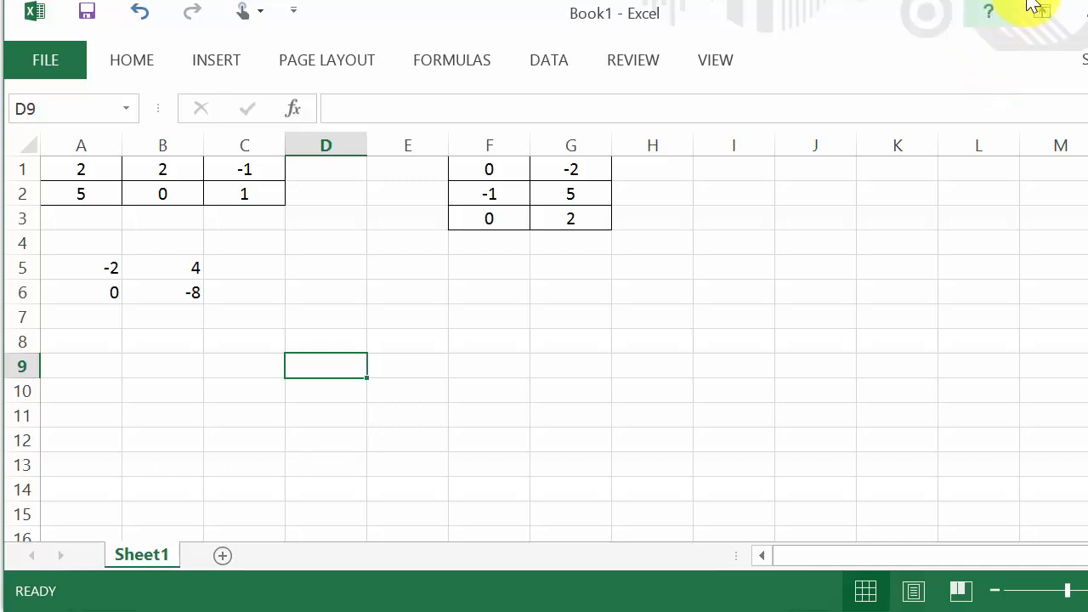